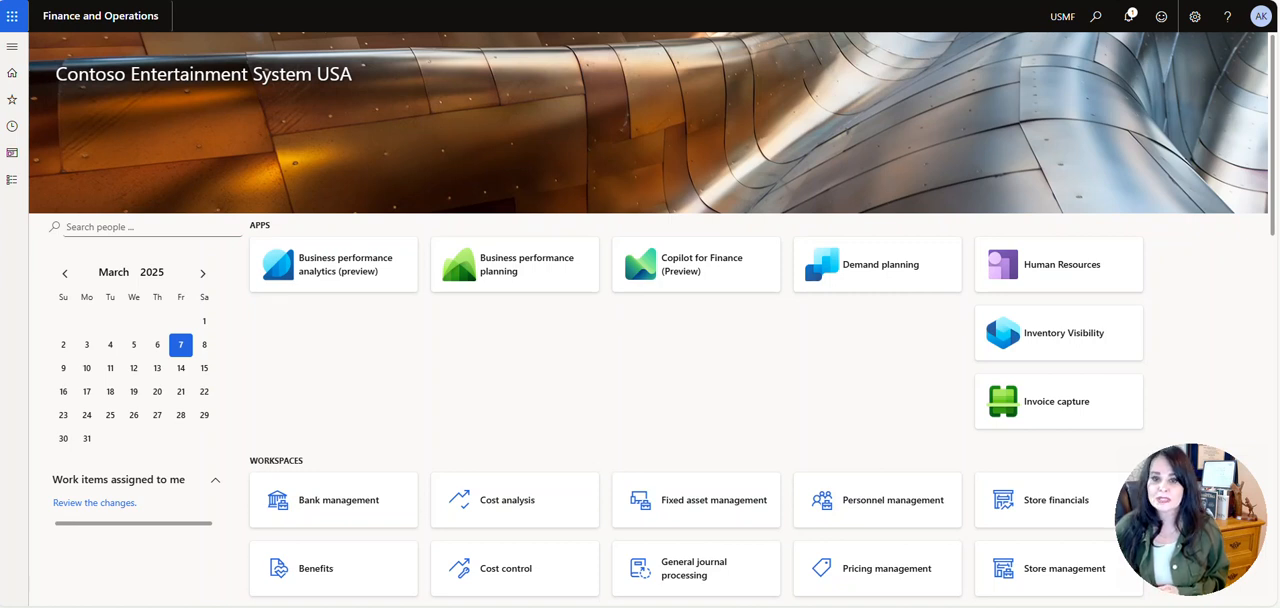
{"action": "mouse_move", "coordinate": [88, 153]}
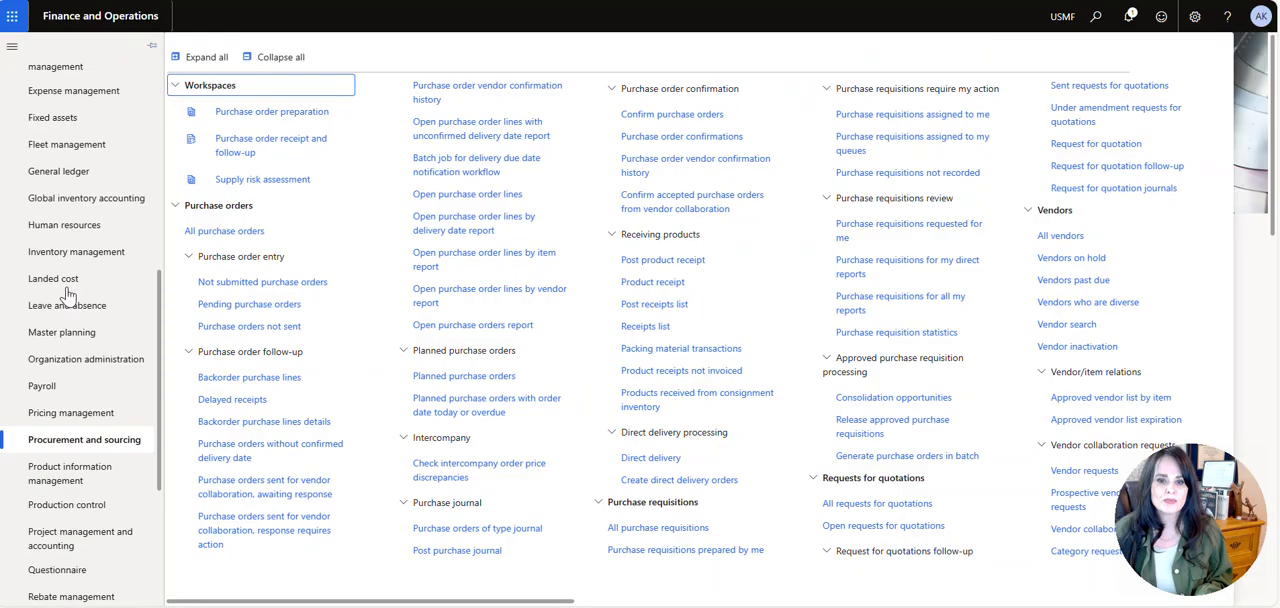
Find Fixed assets in the module list and open it.
{"action": "scroll", "scroll_direction": "down", "scroll_amount": 3}
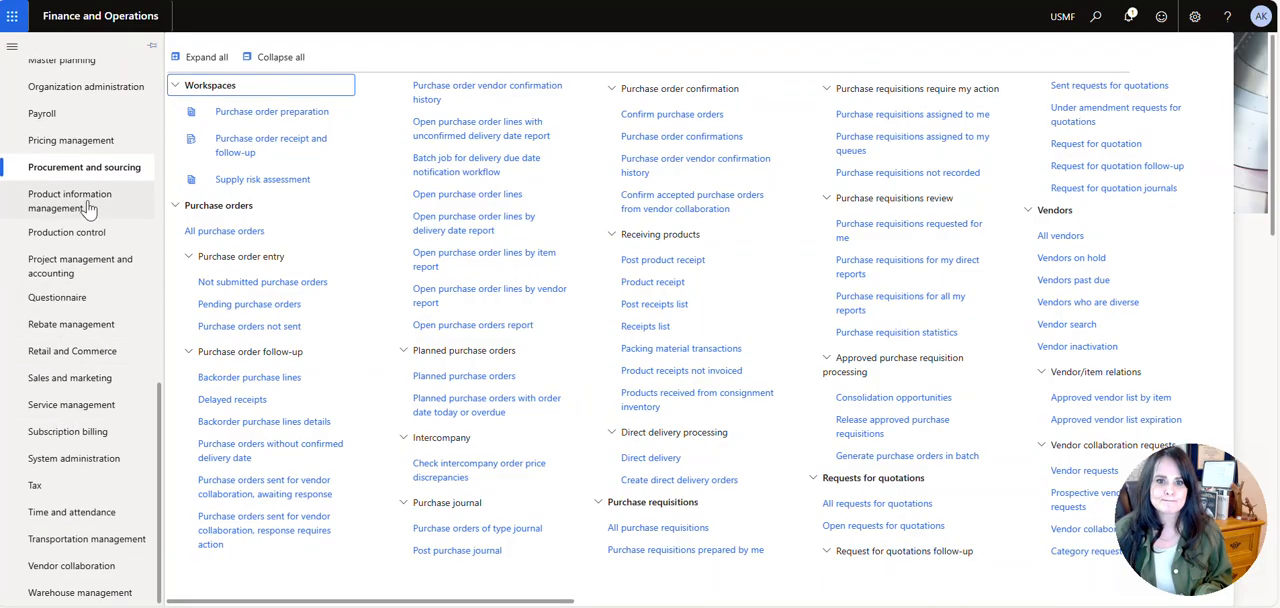
{"action": "scroll", "scroll_direction": "up", "scroll_amount": 3}
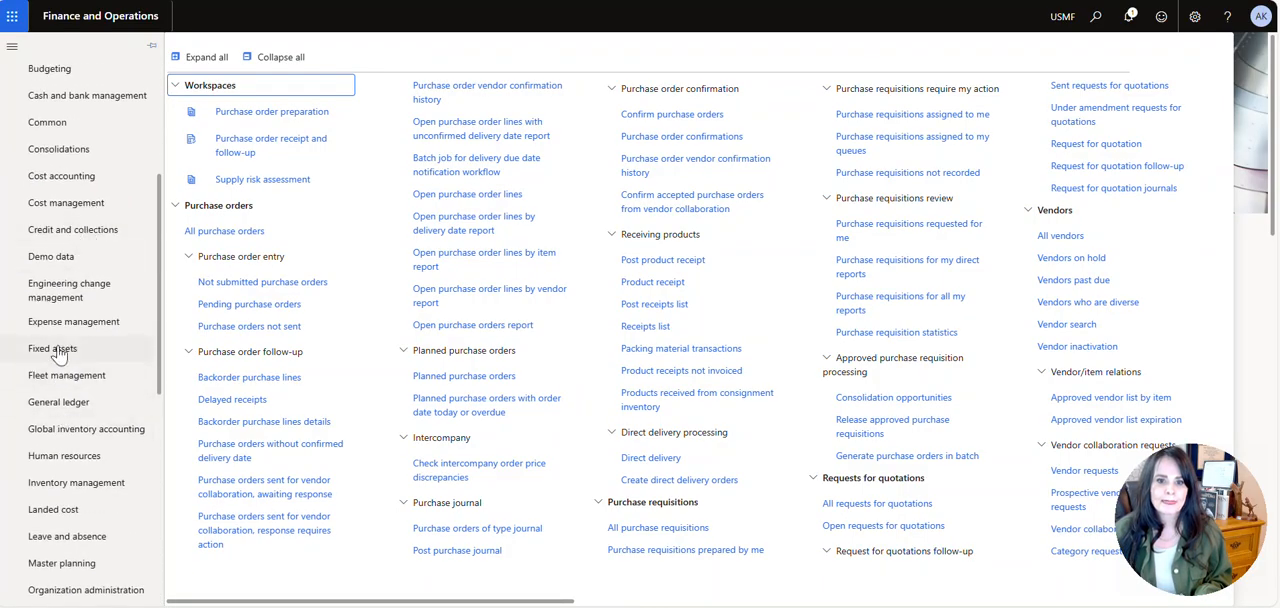
{"action": "left_click", "coordinate": [52, 348]}
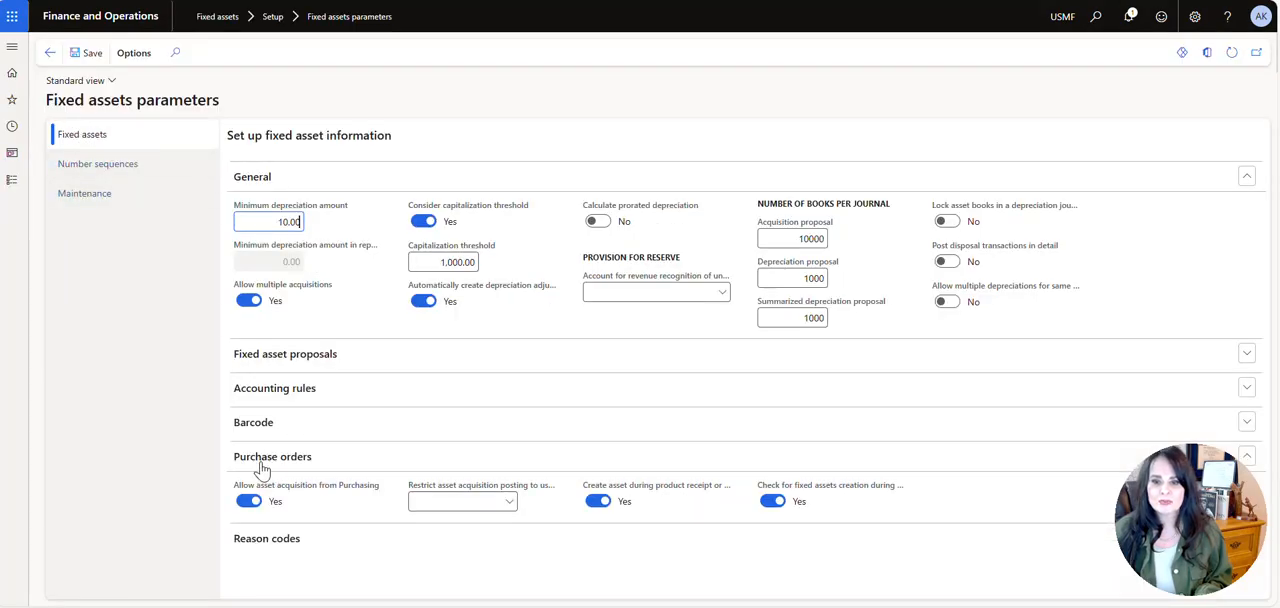
{"action": "mouse_move", "coordinate": [597, 500]}
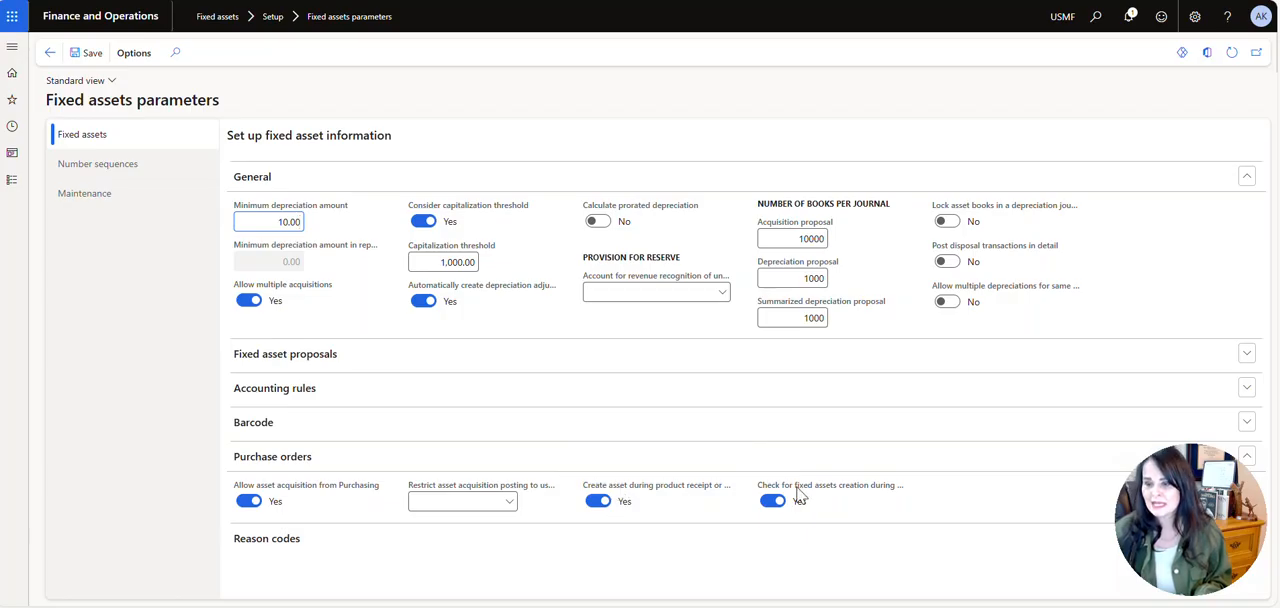
{"action": "mouse_move", "coordinate": [795, 492]}
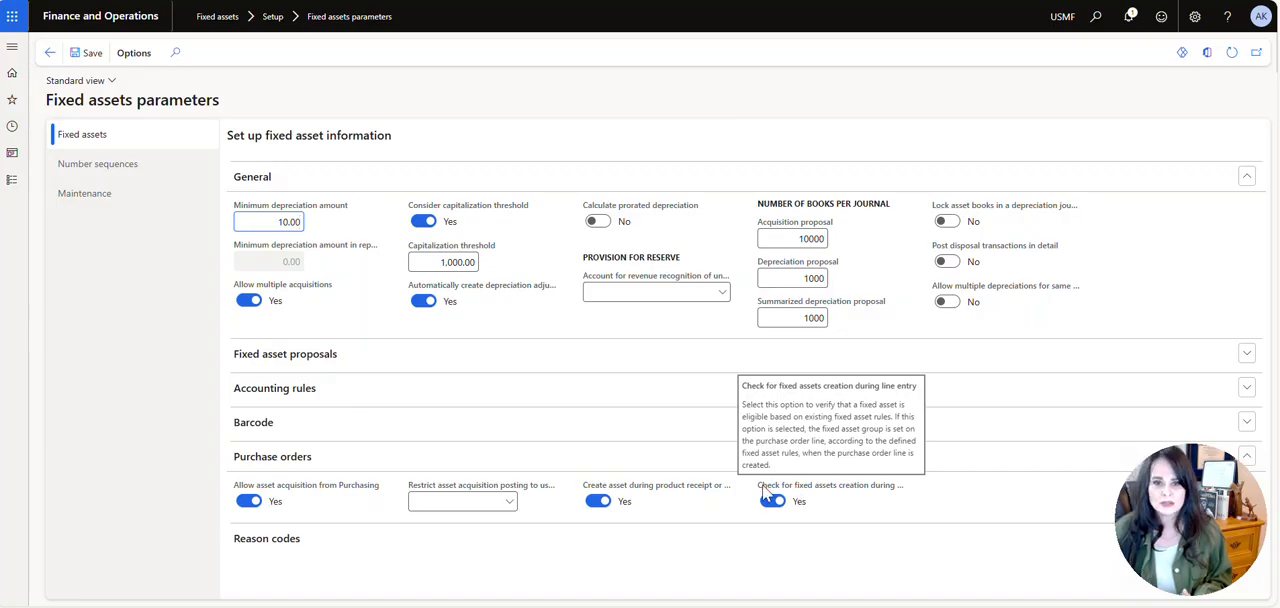
{"action": "mouse_move", "coordinate": [115, 195]}
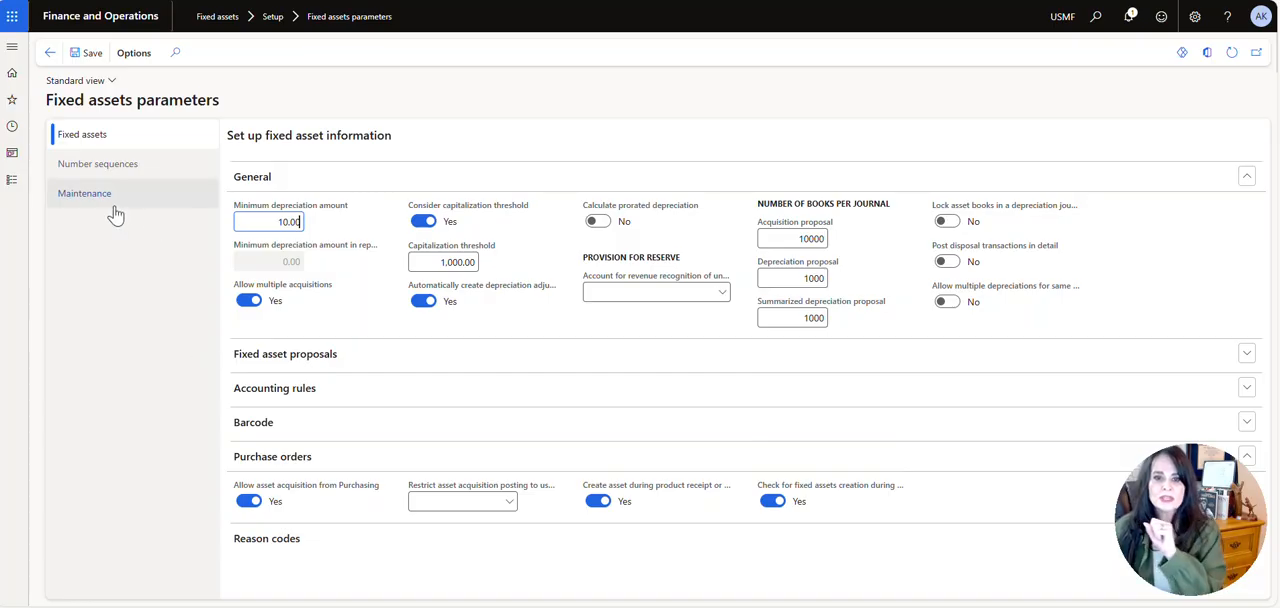
Inspect the details of the Fixe_17 sequence used for fixed asset numbers.
{"action": "left_click", "coordinate": [97, 163]}
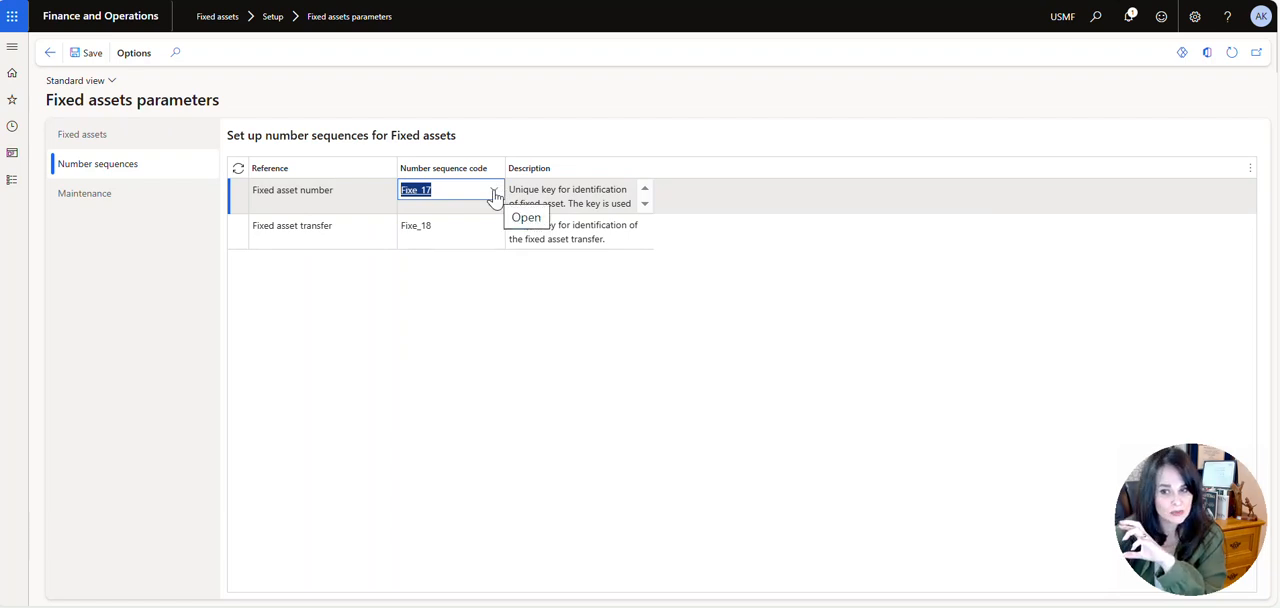
{"action": "left_click", "coordinate": [491, 195]}
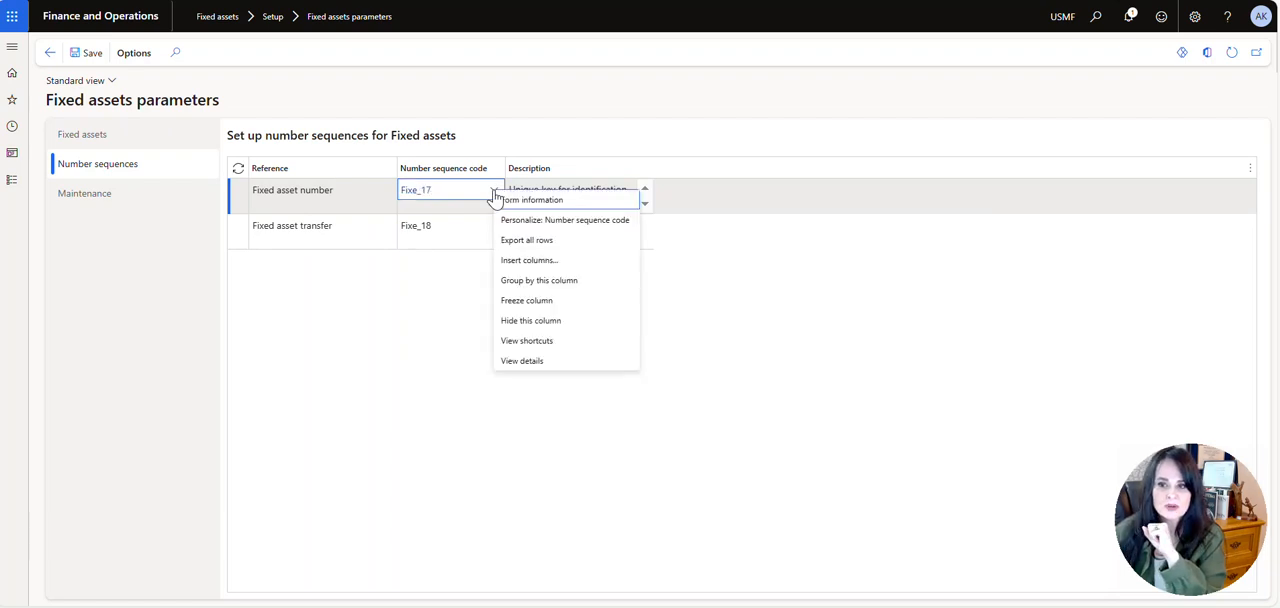
{"action": "left_click", "coordinate": [522, 361]}
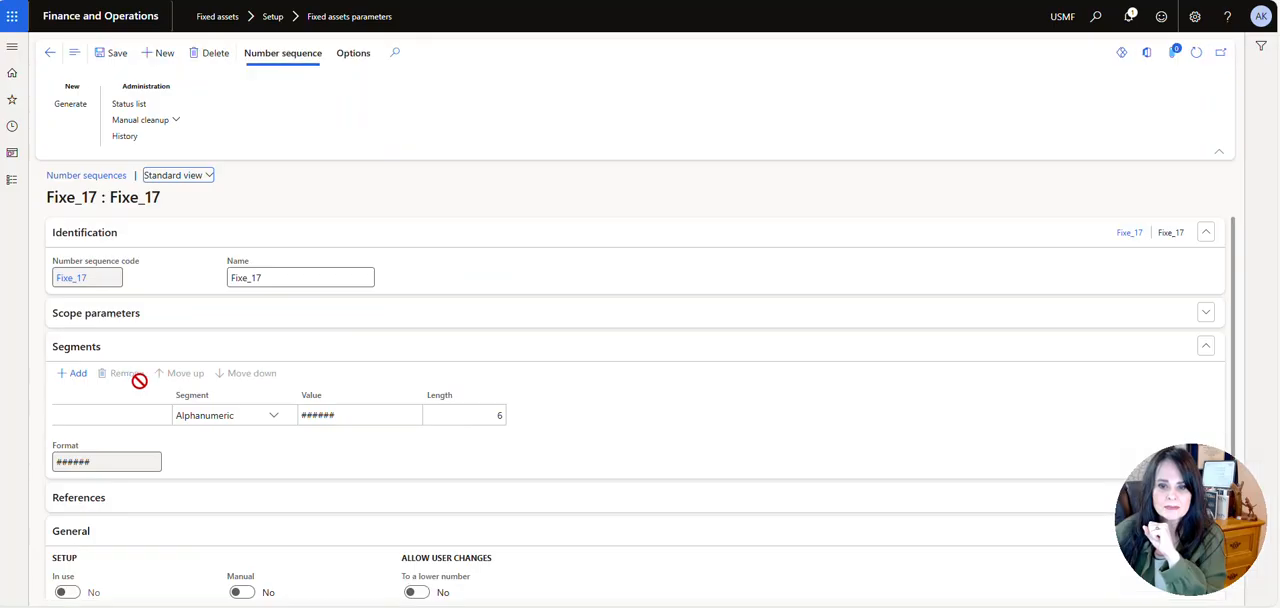
{"action": "scroll", "scroll_direction": "down", "scroll_amount": 3}
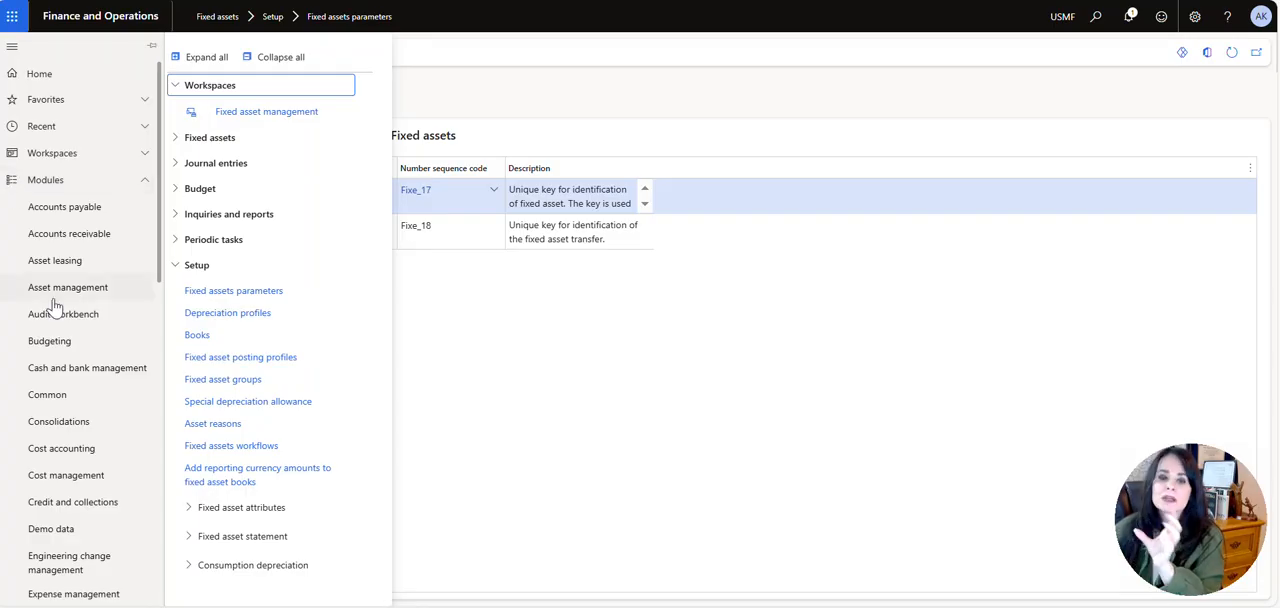
Open the Product information management module to reach the released products.
{"action": "scroll", "scroll_direction": "down", "scroll_amount": 3}
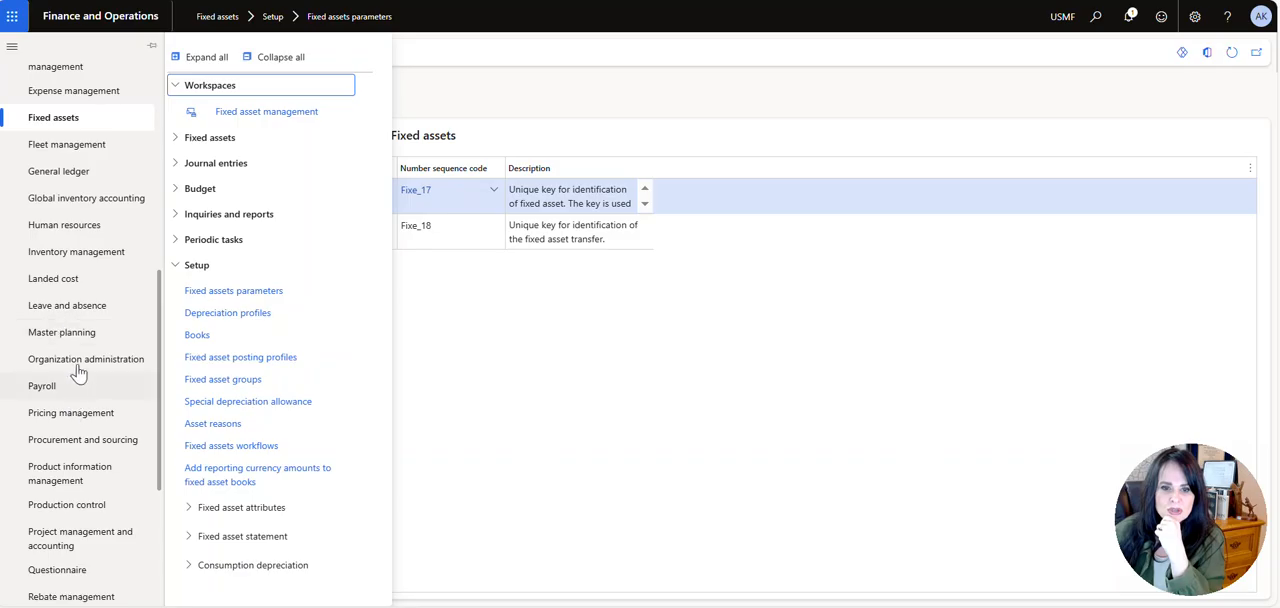
{"action": "mouse_move", "coordinate": [50, 480]}
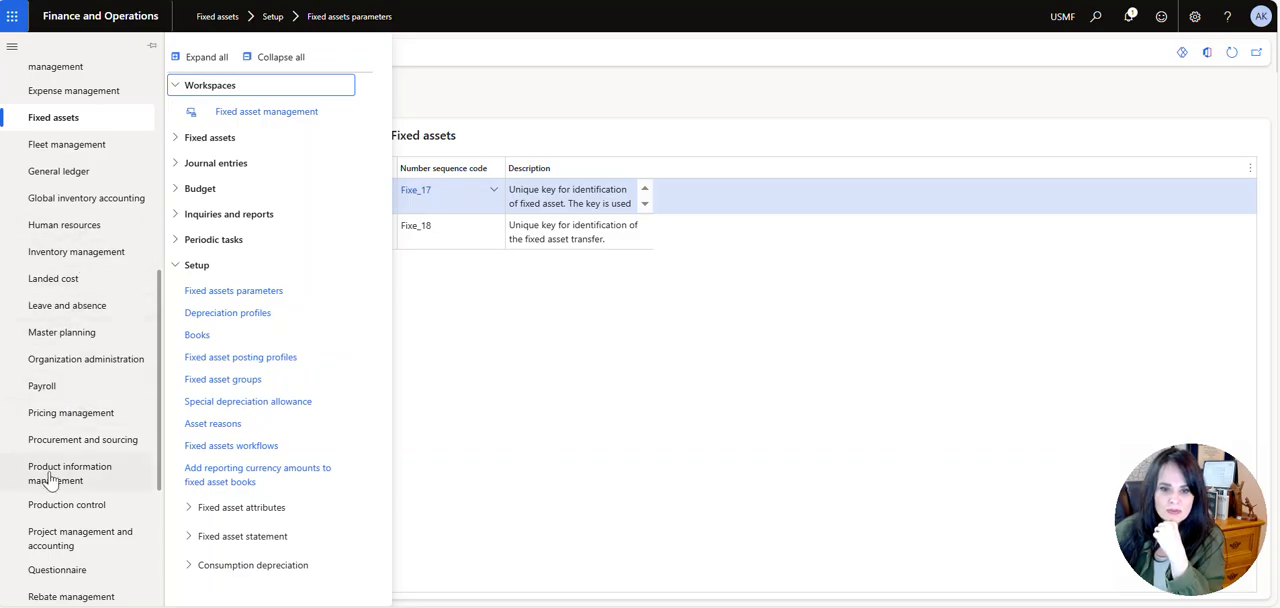
{"action": "left_click", "coordinate": [233, 290]}
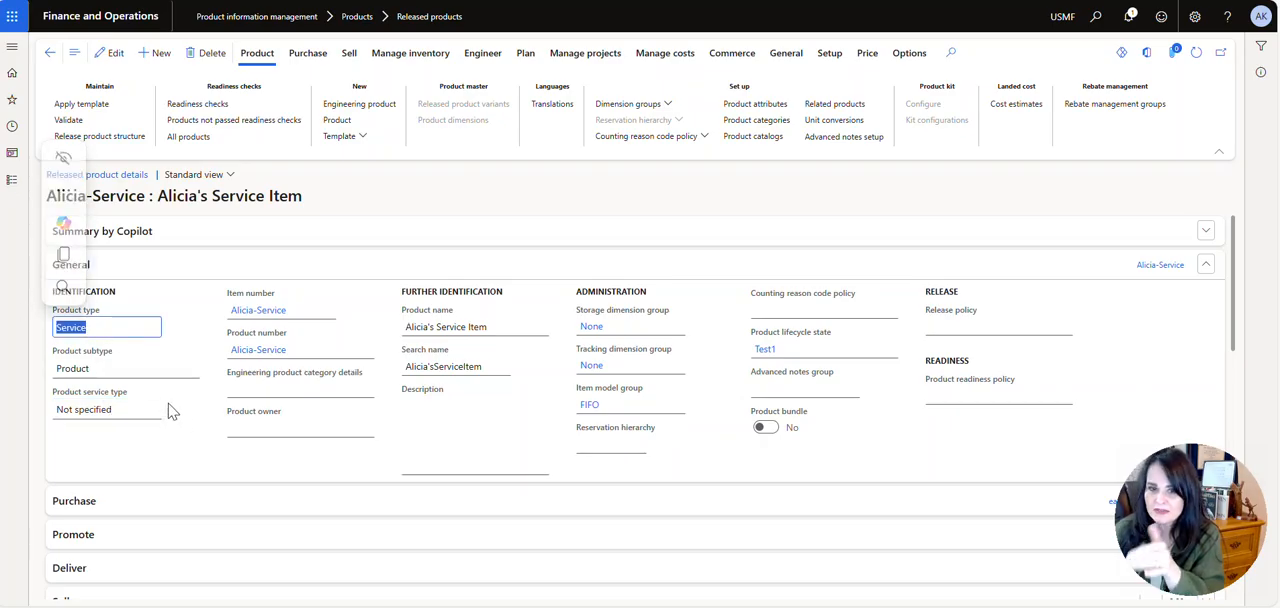
Check the service item's product subtype, then start a new order from All purchase orders.
{"action": "left_click", "coordinate": [115, 368]}
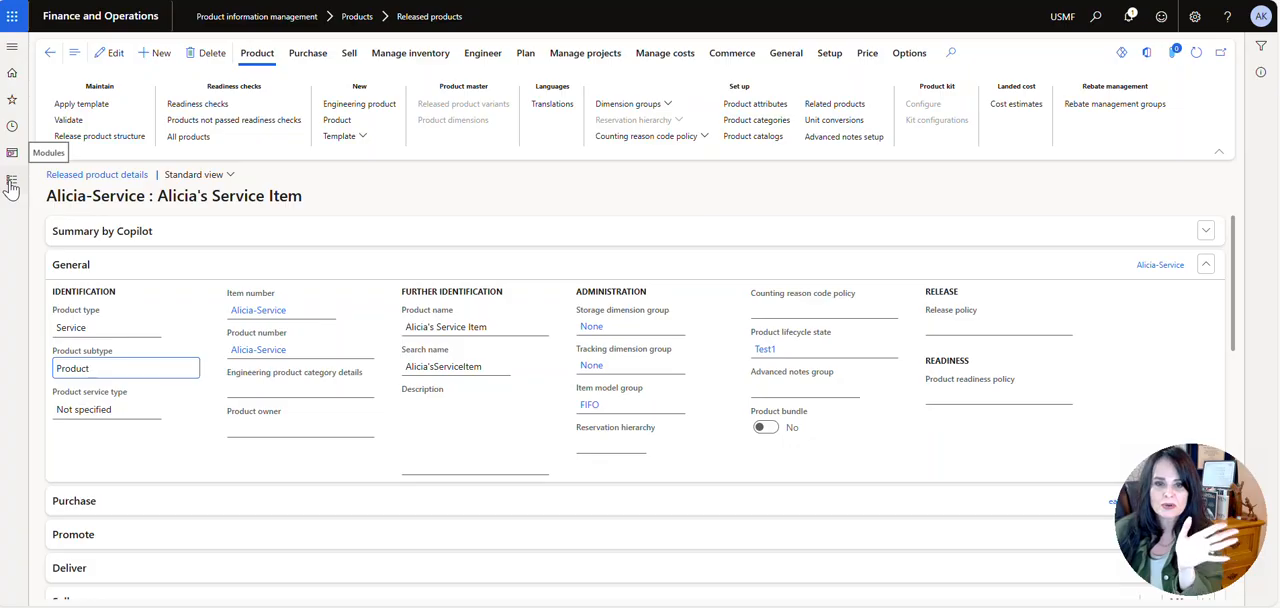
{"action": "left_click", "coordinate": [12, 185]}
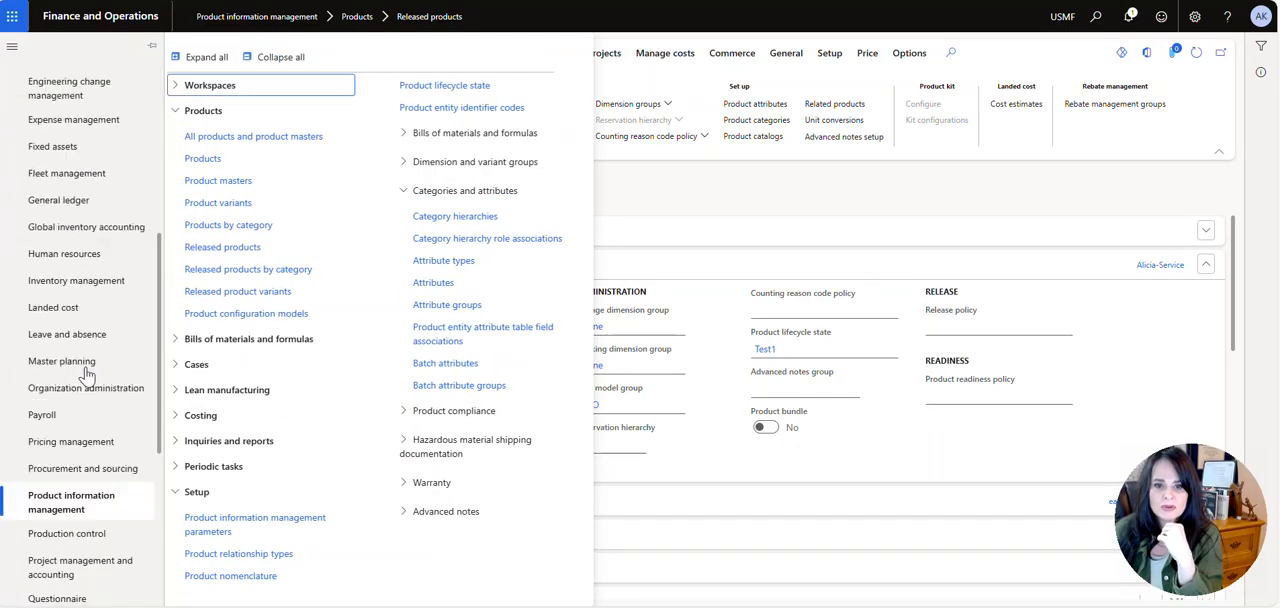
{"action": "left_click", "coordinate": [82, 439]}
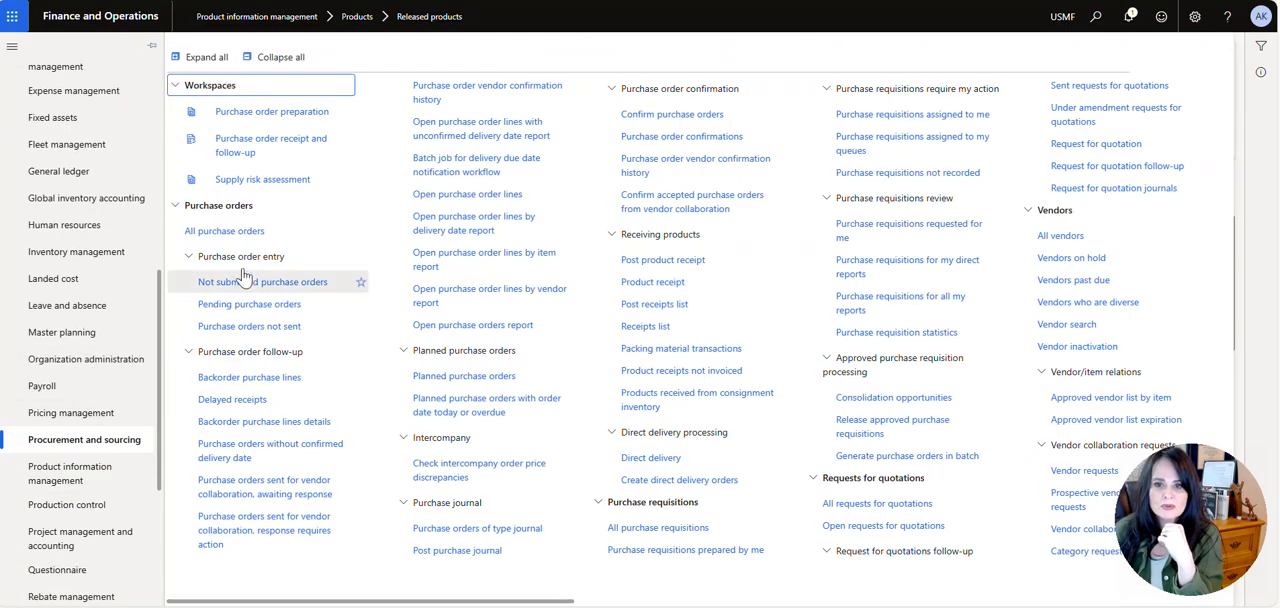
{"action": "left_click", "coordinate": [265, 281]}
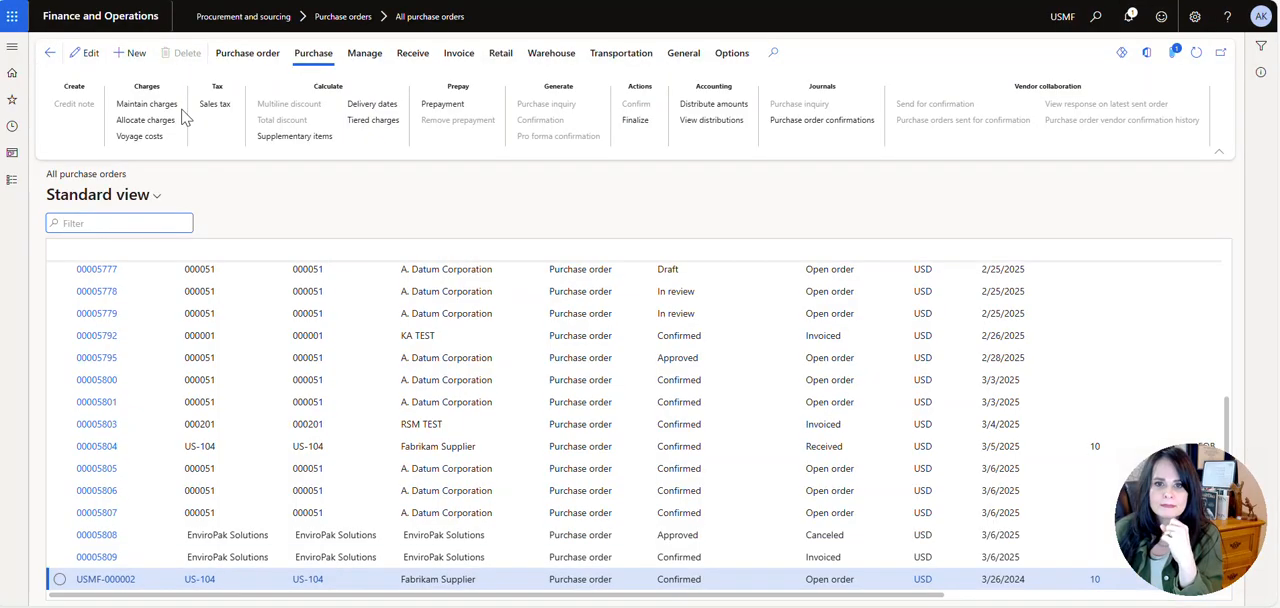
{"action": "left_click", "coordinate": [128, 53]}
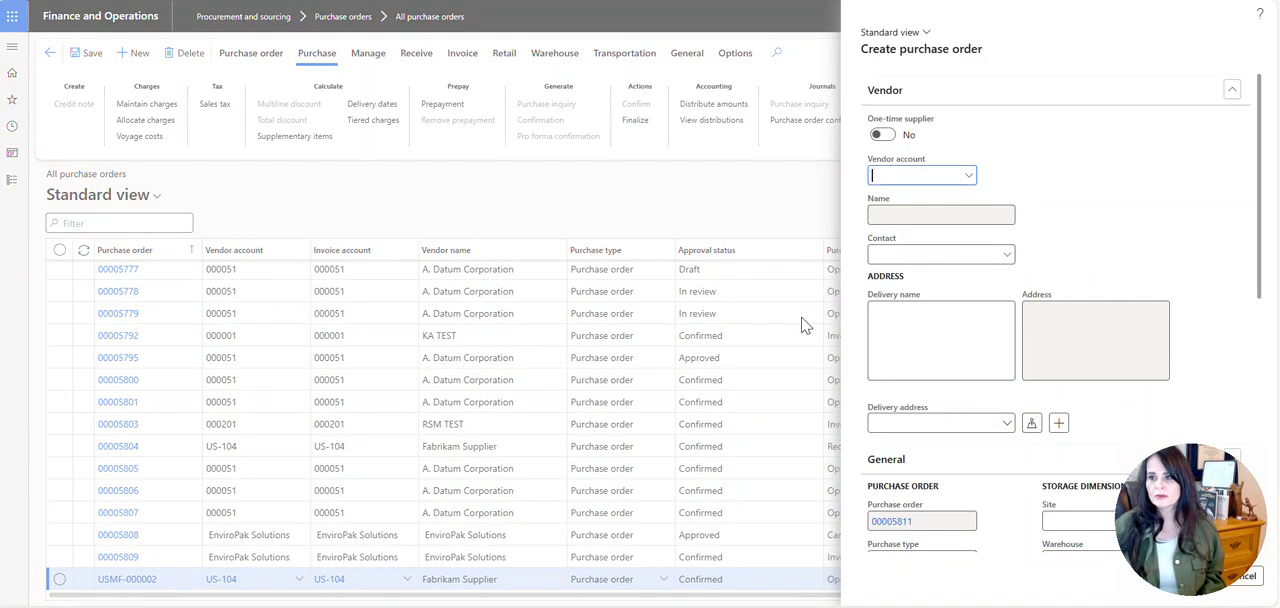
Create the purchase order with vendor account EnviroPak Solutions.
{"action": "left_click", "coordinate": [920, 175]}
{"action": "type", "text": "EnviroPak Solutions"}
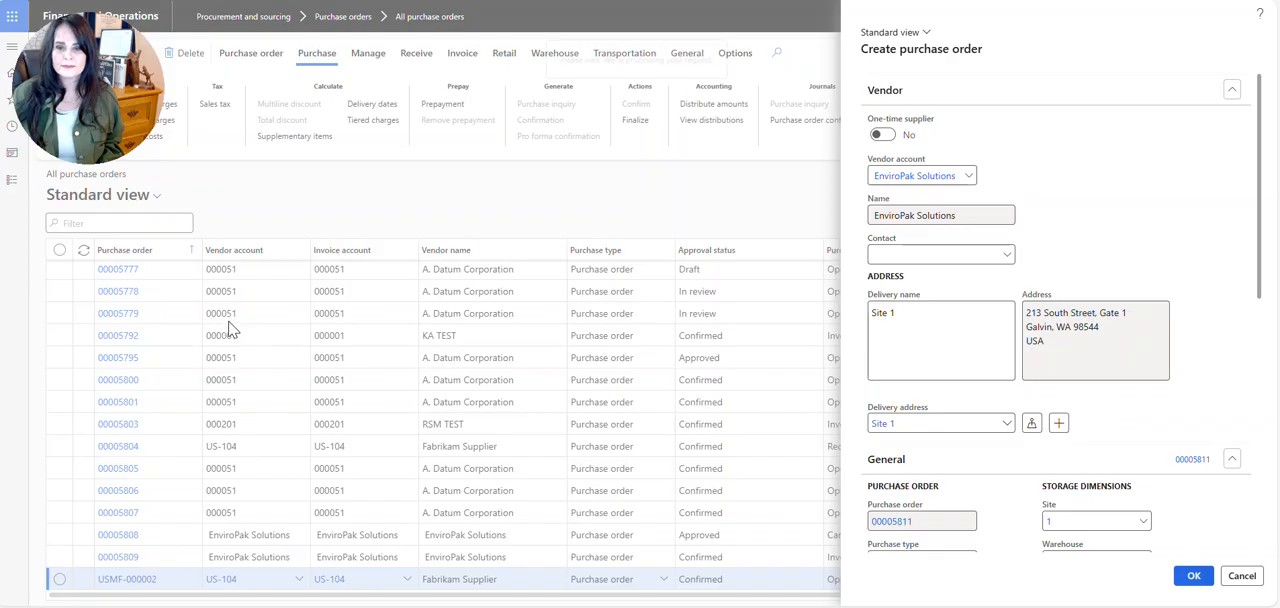
{"action": "left_click", "coordinate": [1192, 575]}
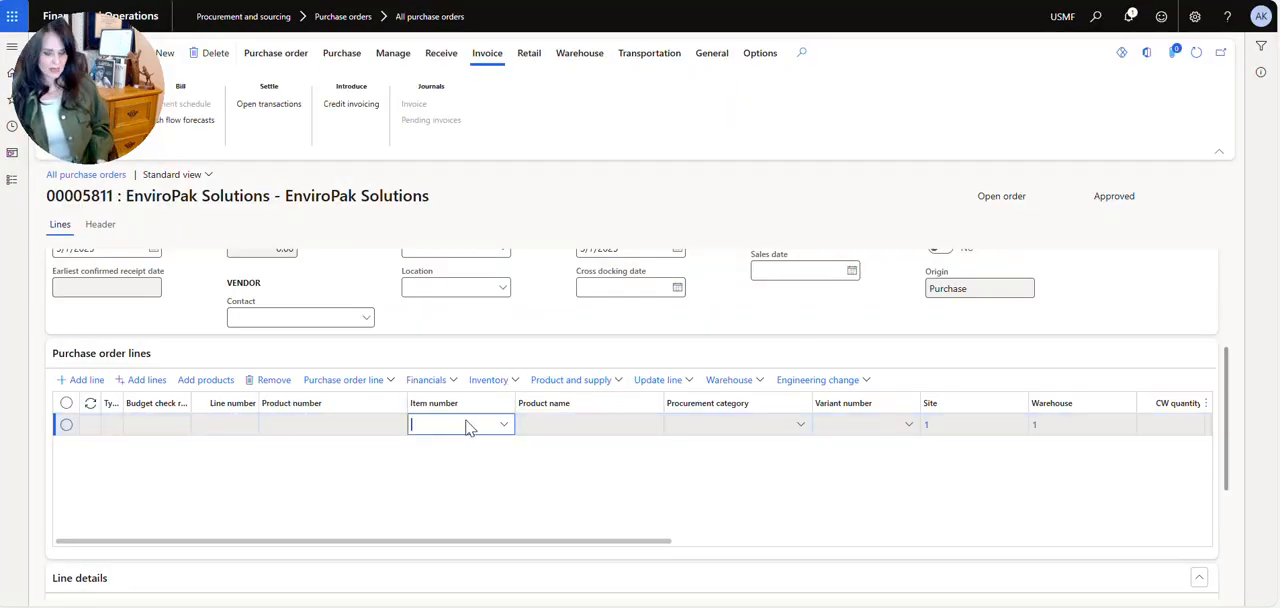
Add item Alicia-Service and check its quantity 1 and unit price 1,000.00.
{"action": "type", "text": "alicia-Service"}
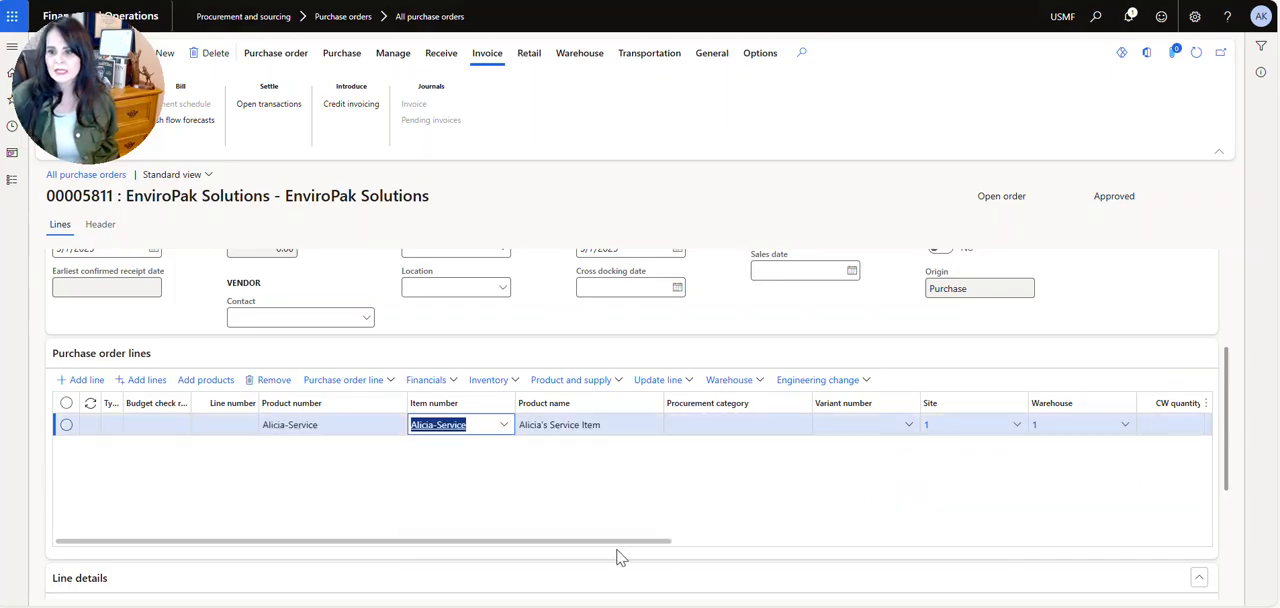
{"action": "scroll", "scroll_direction": "right", "scroll_amount": 3}
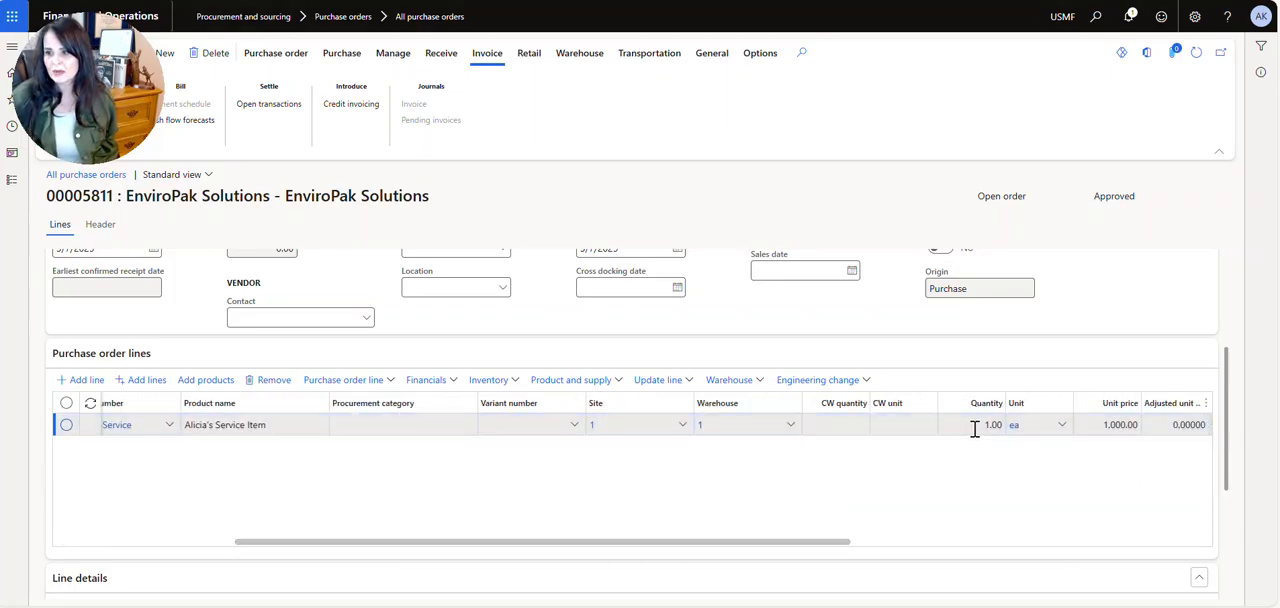
{"action": "scroll", "scroll_direction": "right", "scroll_amount": 3}
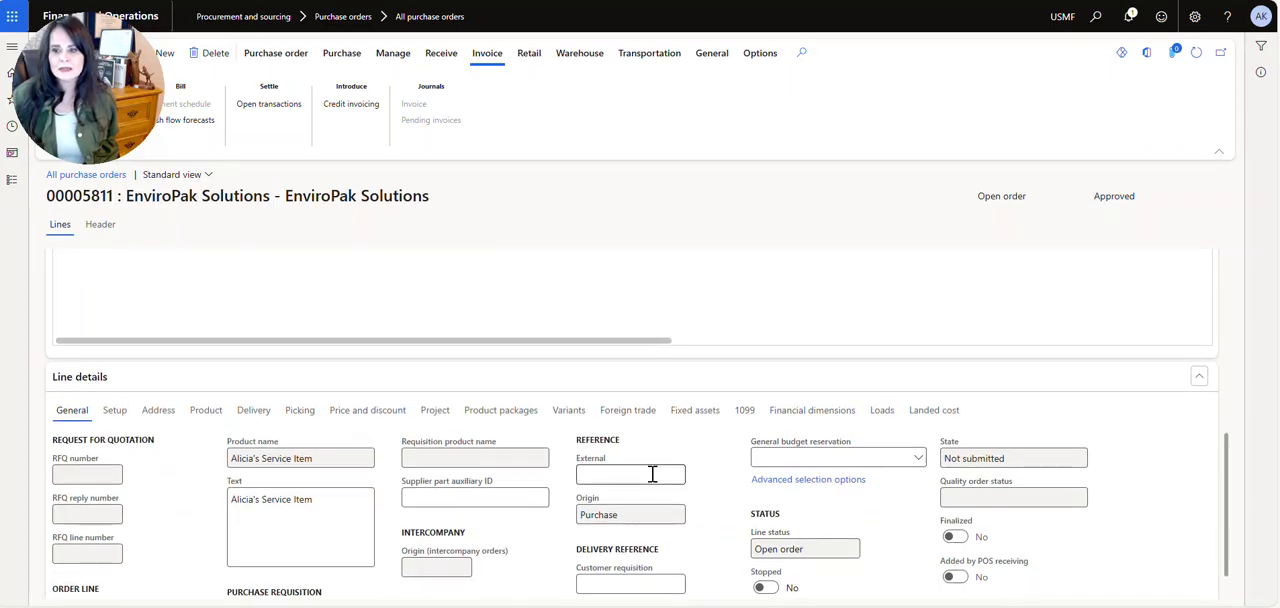
Set New fixed asset? to Yes and fixed asset group COMP for the line.
{"action": "left_click", "coordinate": [695, 410]}
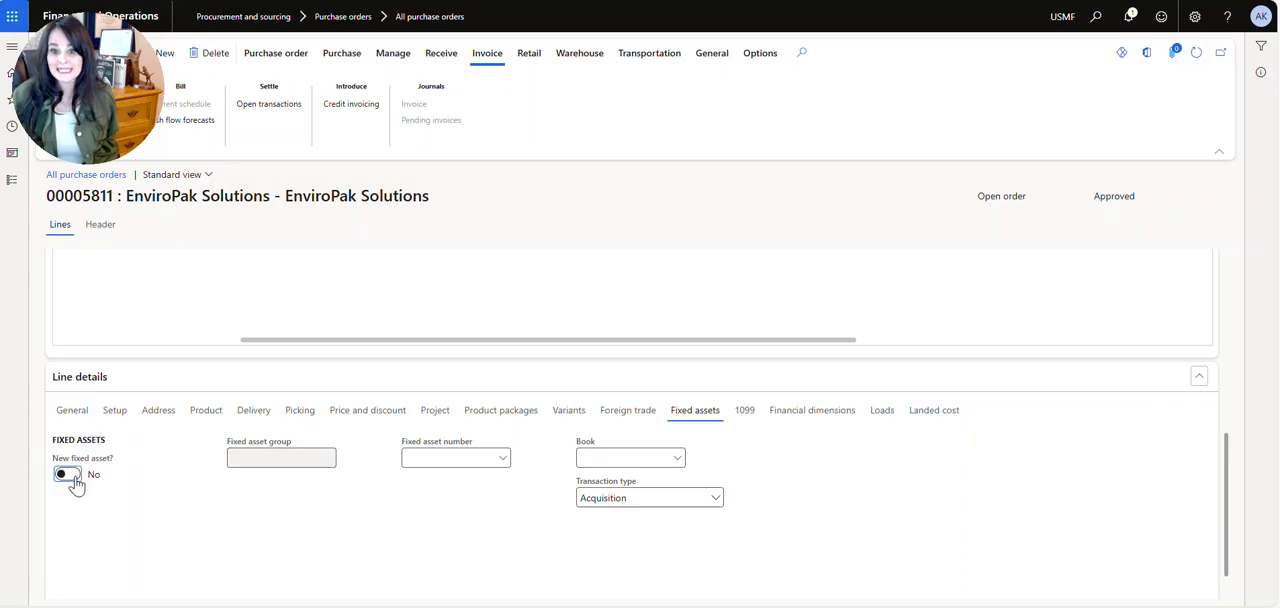
{"action": "left_click", "coordinate": [66, 474]}
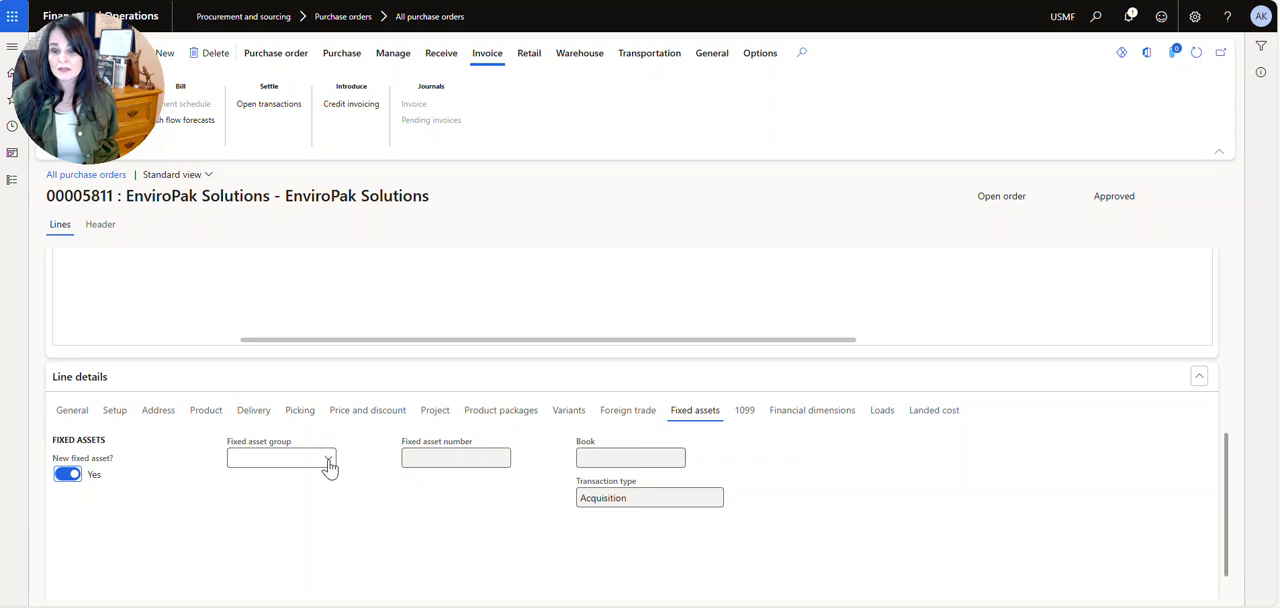
{"action": "left_click", "coordinate": [329, 462]}
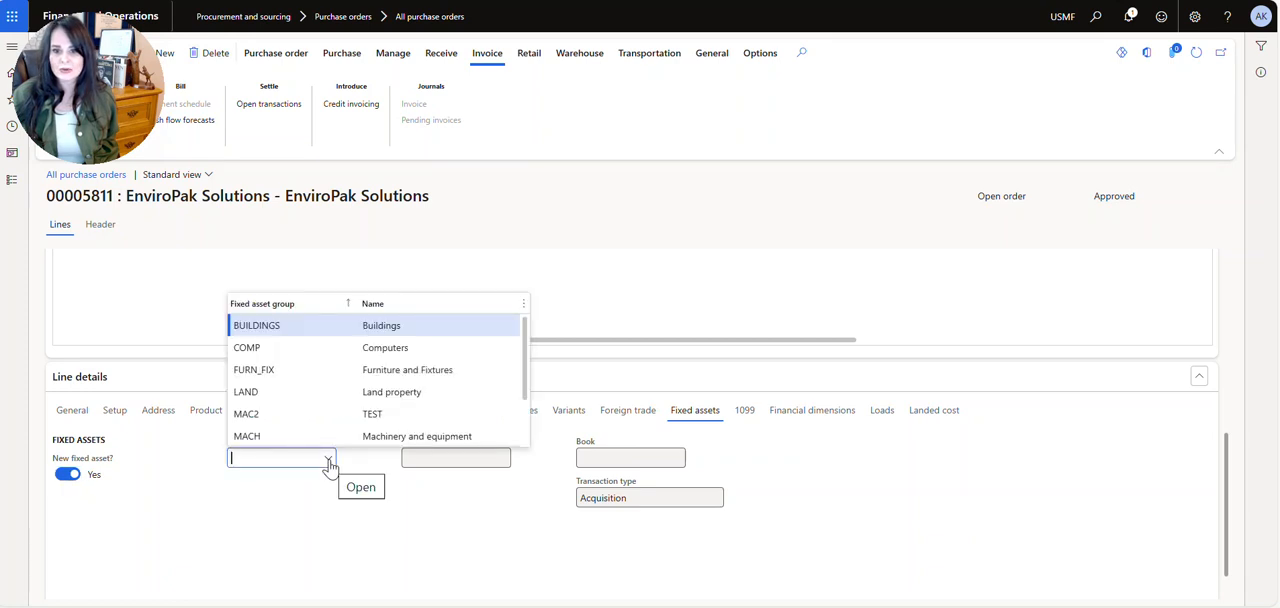
{"action": "mouse_move", "coordinate": [385, 347]}
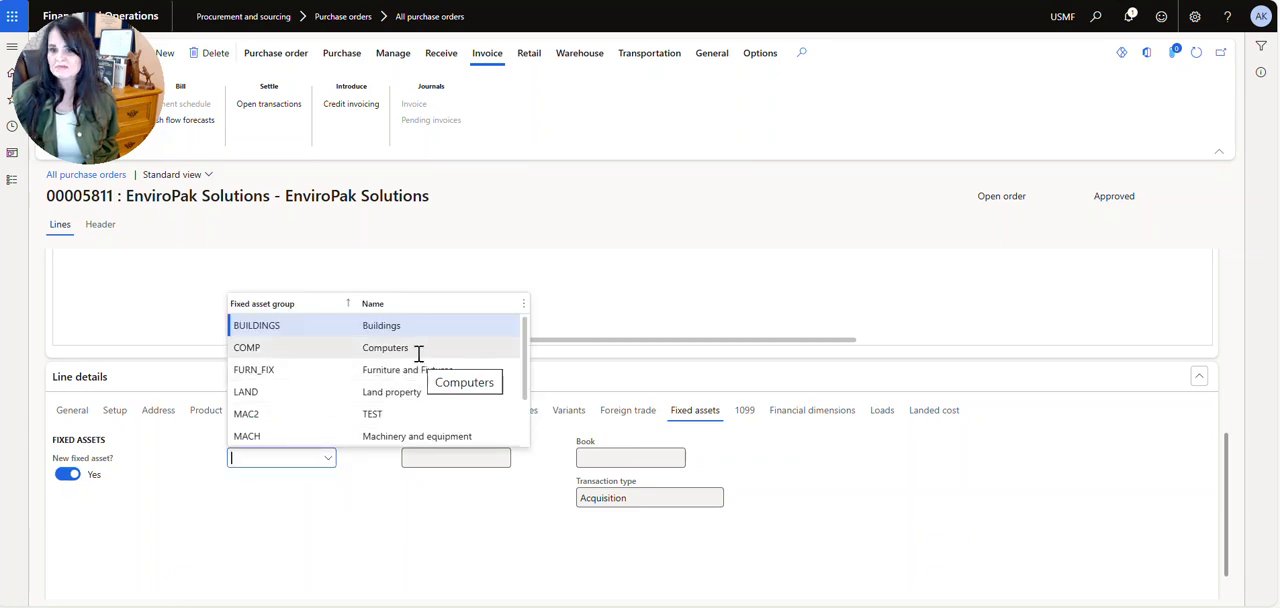
{"action": "left_click", "coordinate": [246, 347]}
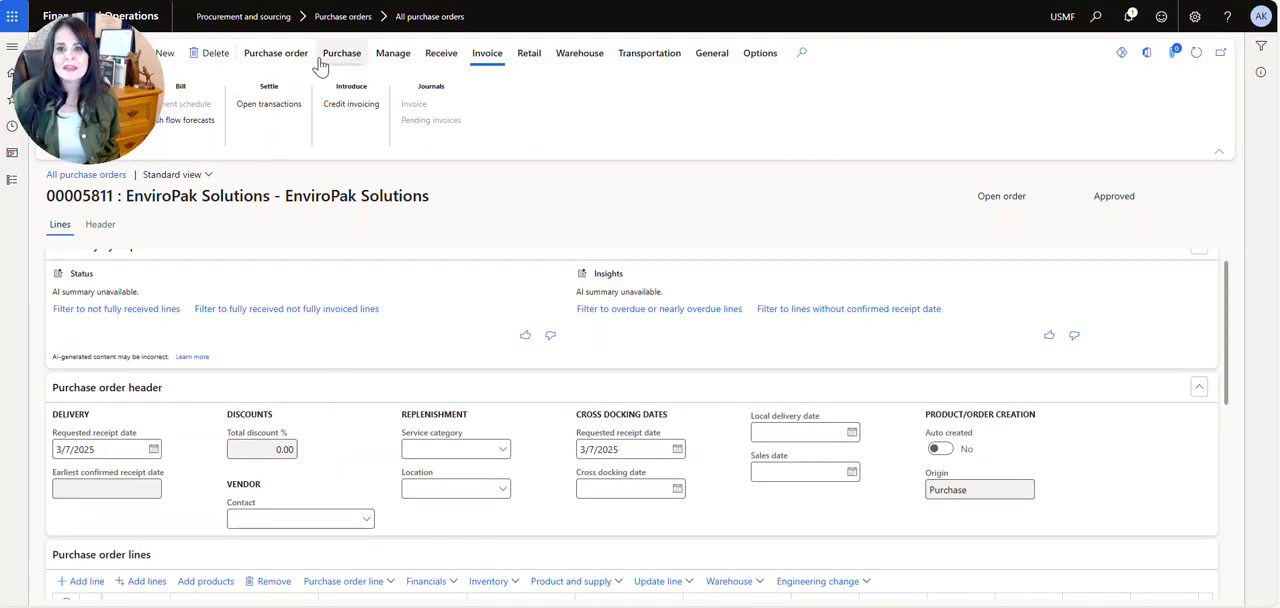
Confirm order 00005811 and accept the warning dialog.
{"action": "left_click", "coordinate": [341, 53]}
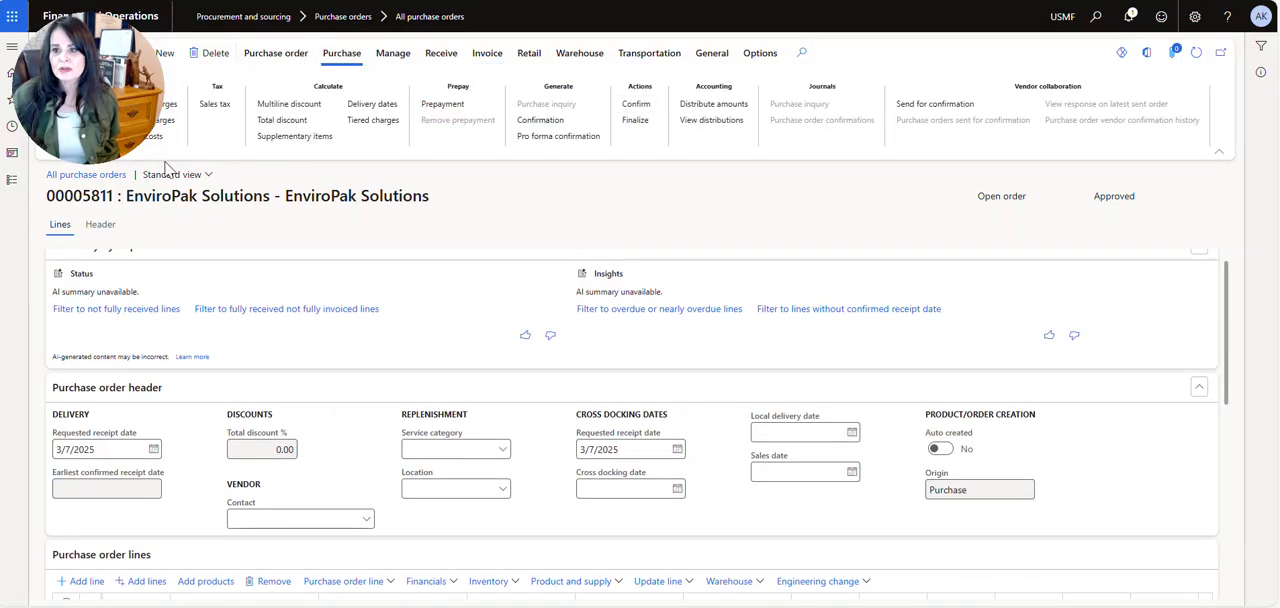
{"action": "left_click", "coordinate": [636, 104]}
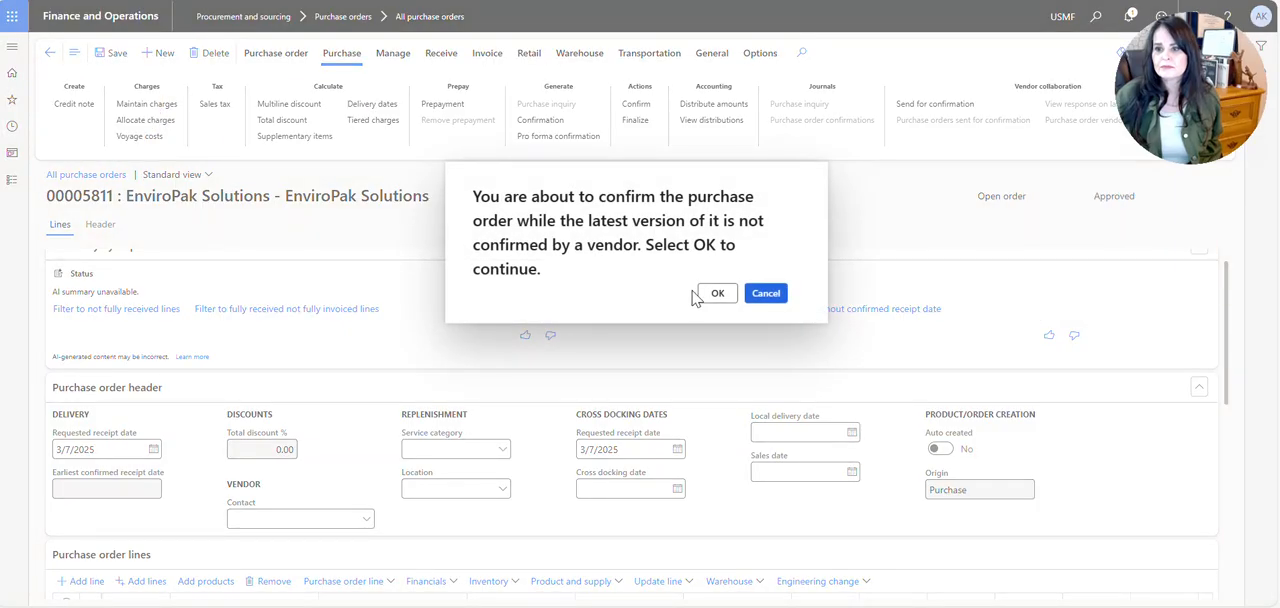
{"action": "left_click", "coordinate": [717, 293]}
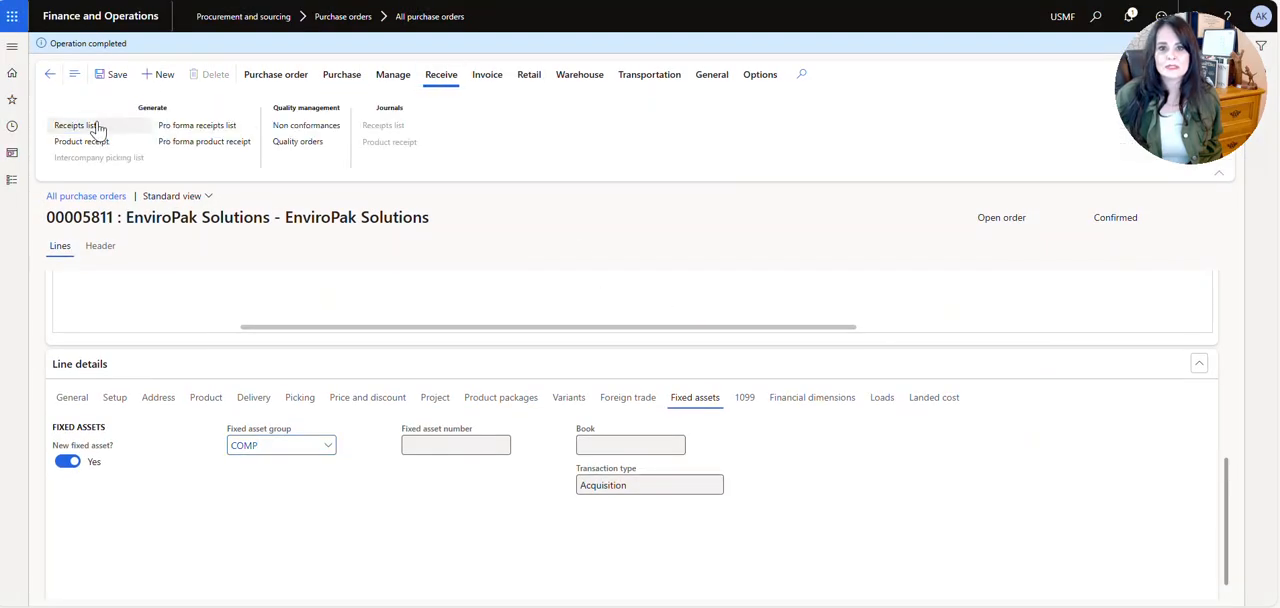
Post the product receipt for order 00005811.
{"action": "left_click", "coordinate": [81, 141]}
{"action": "type", "text": "w"}
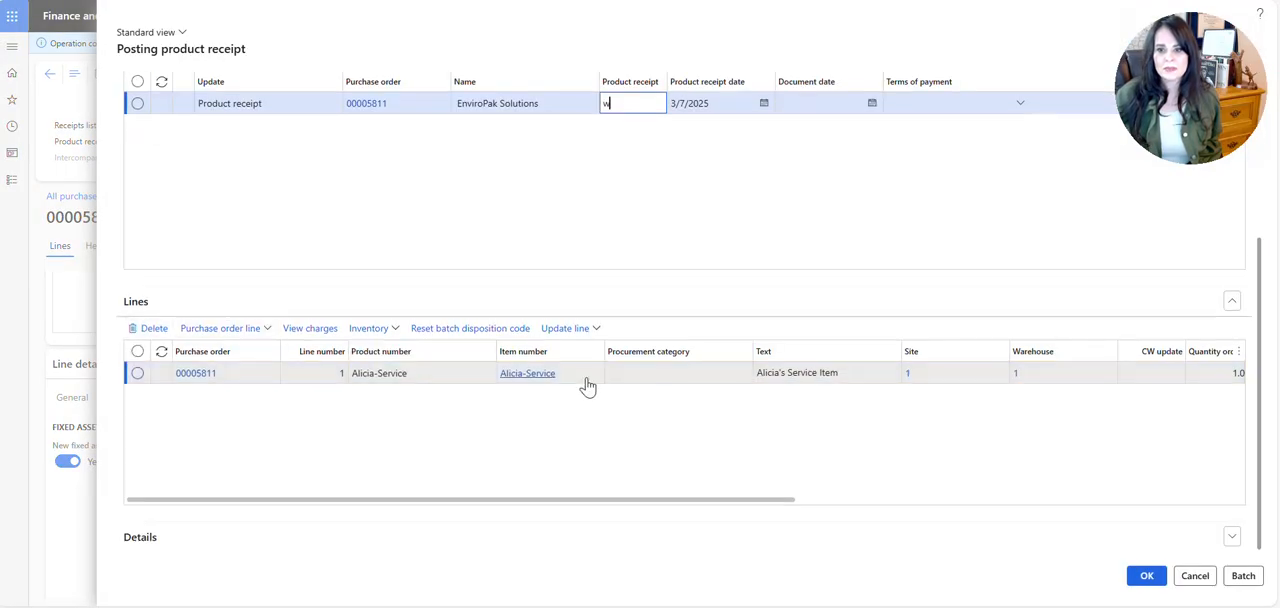
{"action": "left_click", "coordinate": [1146, 575]}
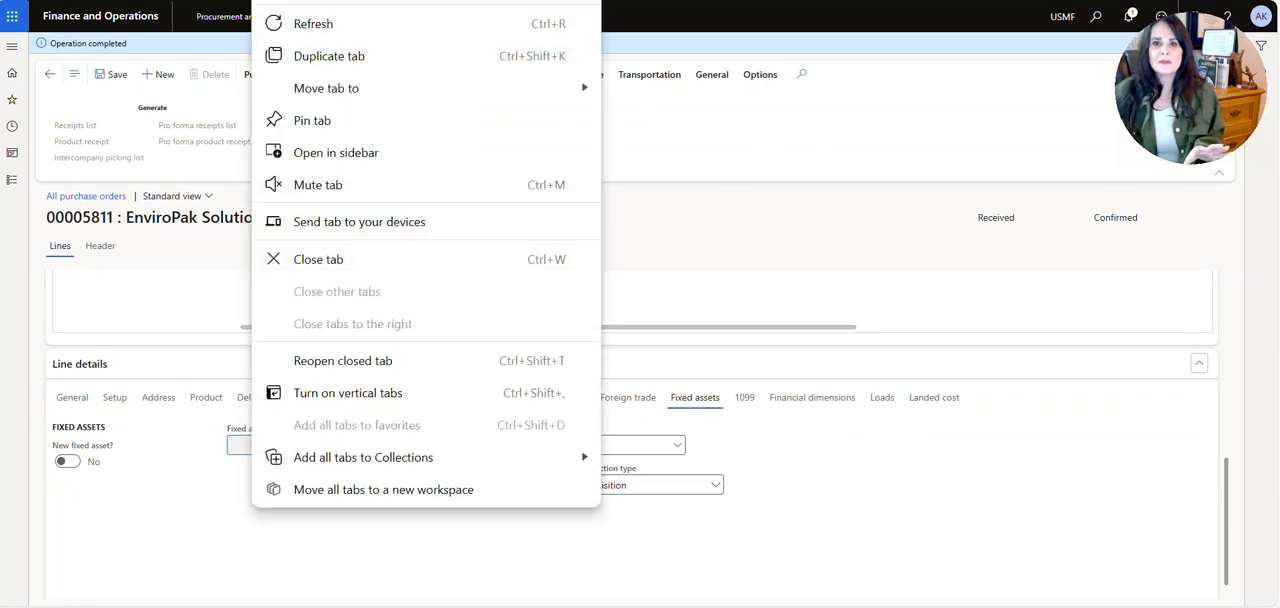
Refresh the order, then browse the Fixed assets list for COMP-000025.
{"action": "left_click", "coordinate": [313, 23]}
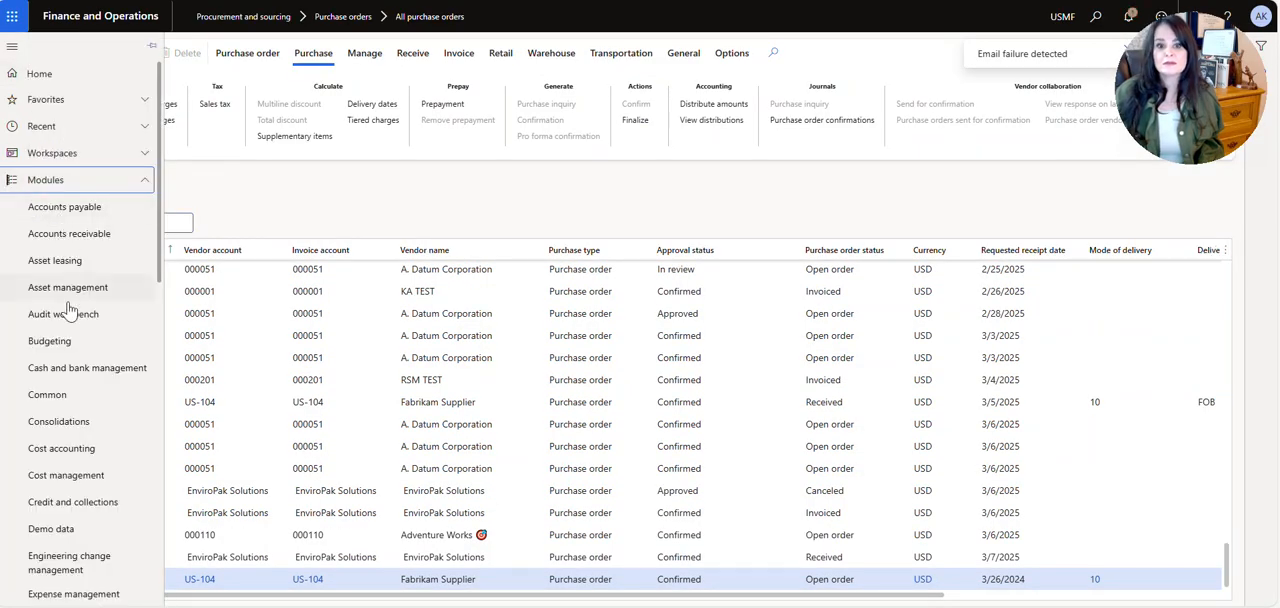
{"action": "scroll", "scroll_direction": "down", "scroll_amount": 3}
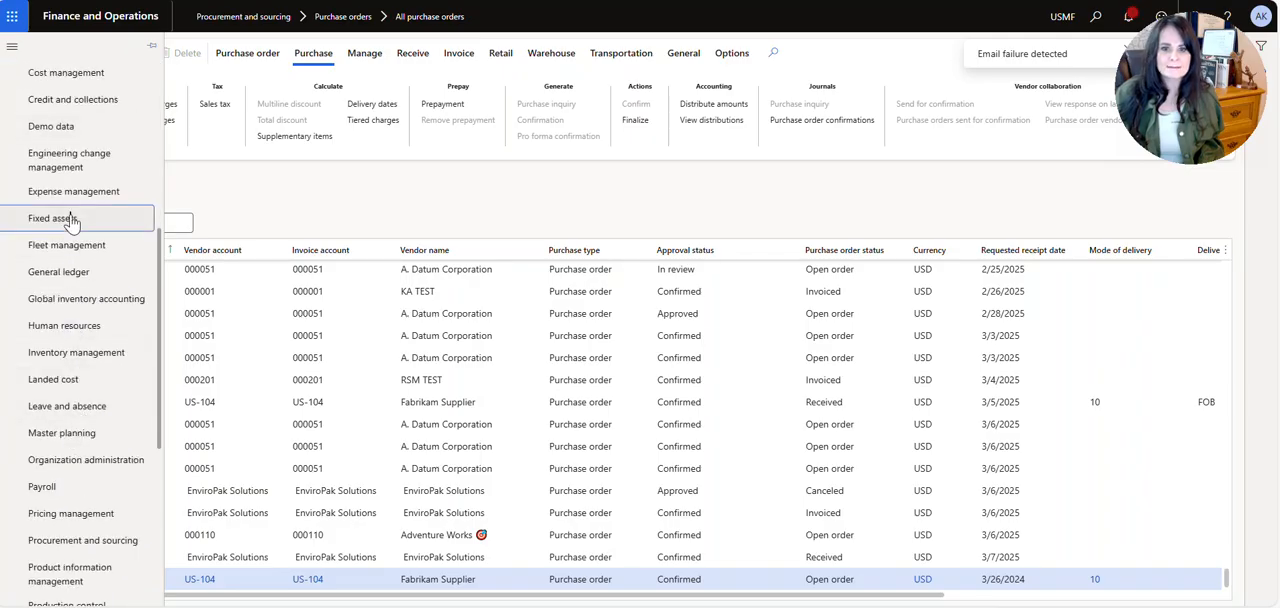
{"action": "left_click", "coordinate": [54, 218]}
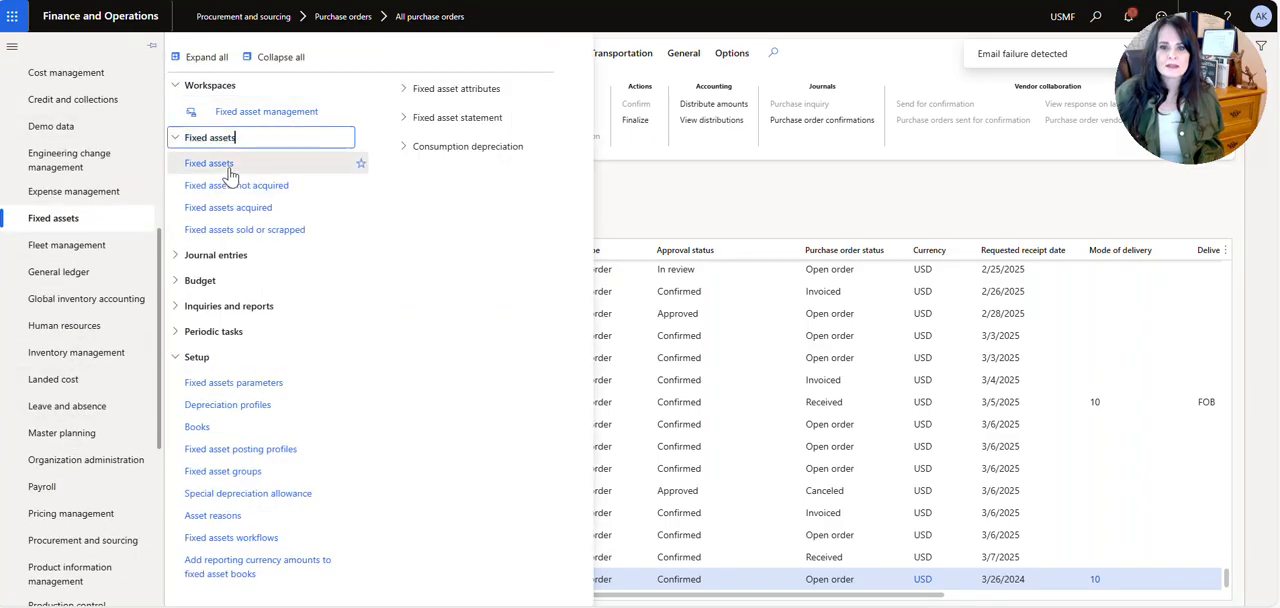
{"action": "left_click", "coordinate": [209, 163]}
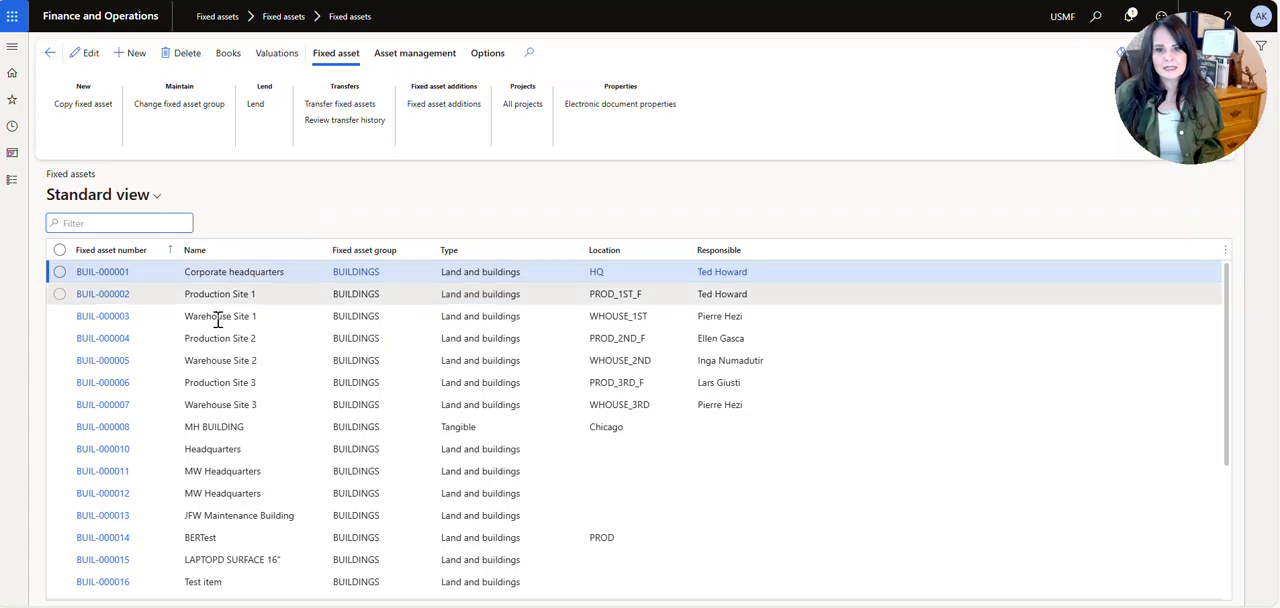
{"action": "scroll", "scroll_direction": "down", "scroll_amount": 3}
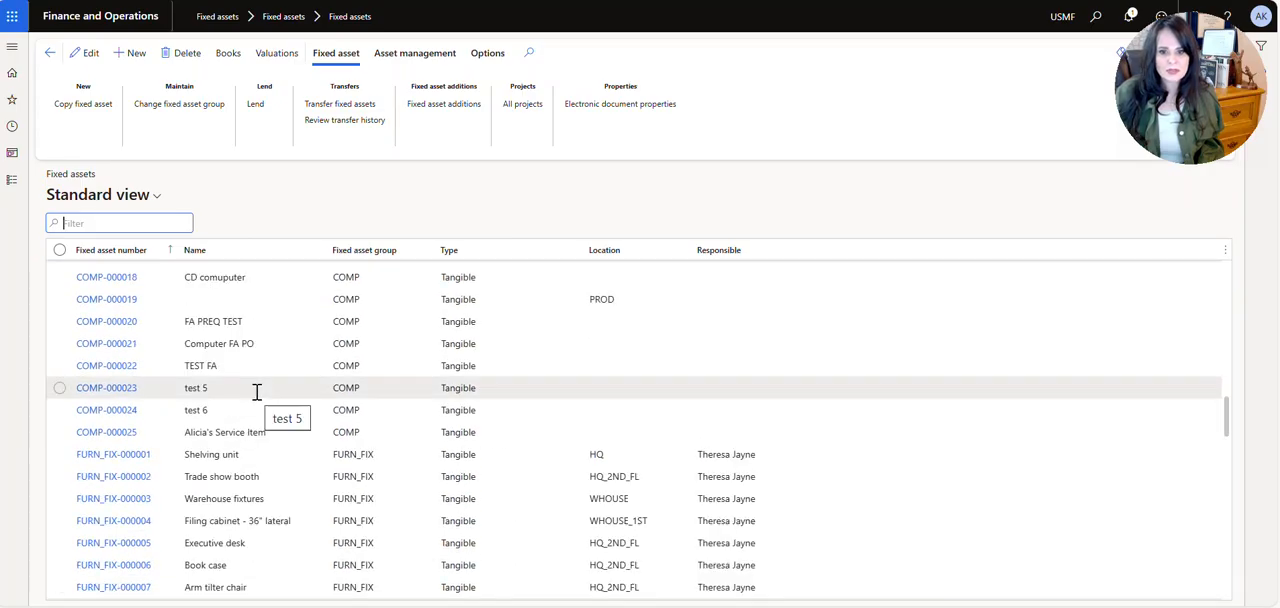
{"action": "scroll", "scroll_direction": "down", "scroll_amount": 3}
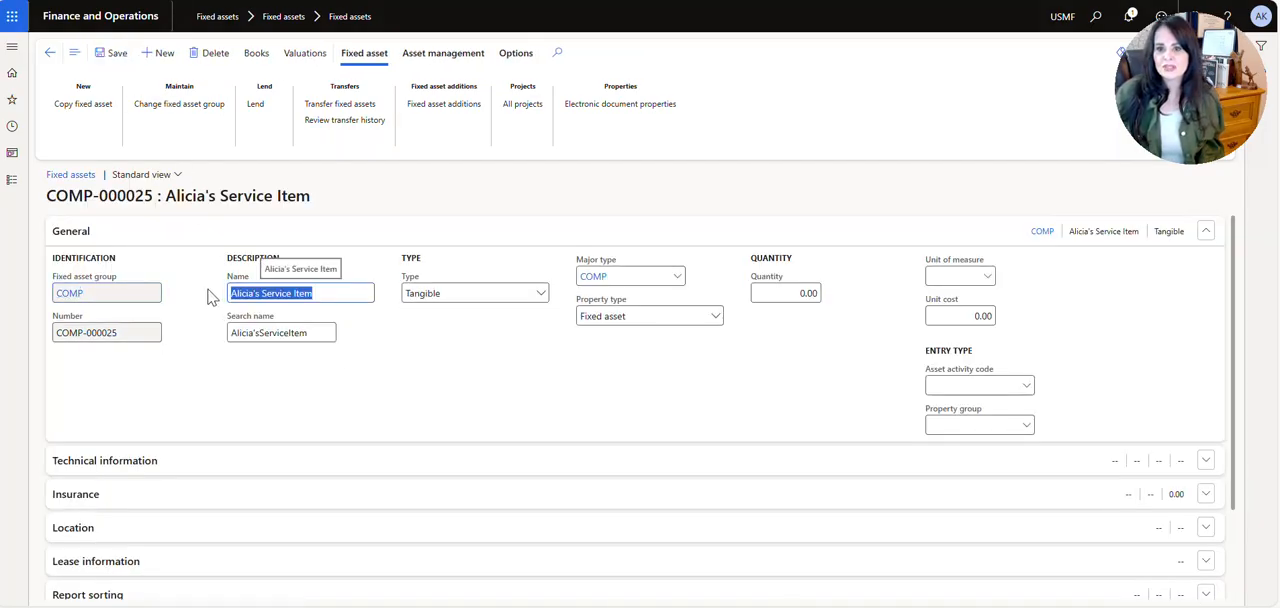
{"action": "mouse_move", "coordinate": [290, 138]}
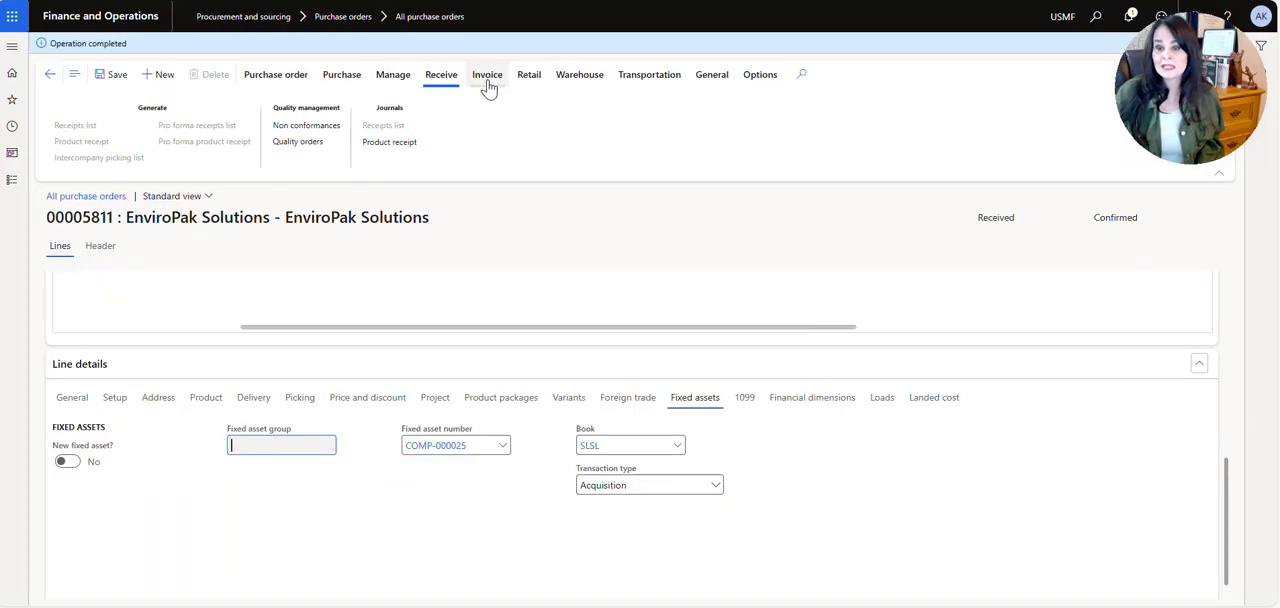
Generate a vendor invoice for order 00005811 from the Invoice actions.
{"action": "left_click", "coordinate": [487, 74]}
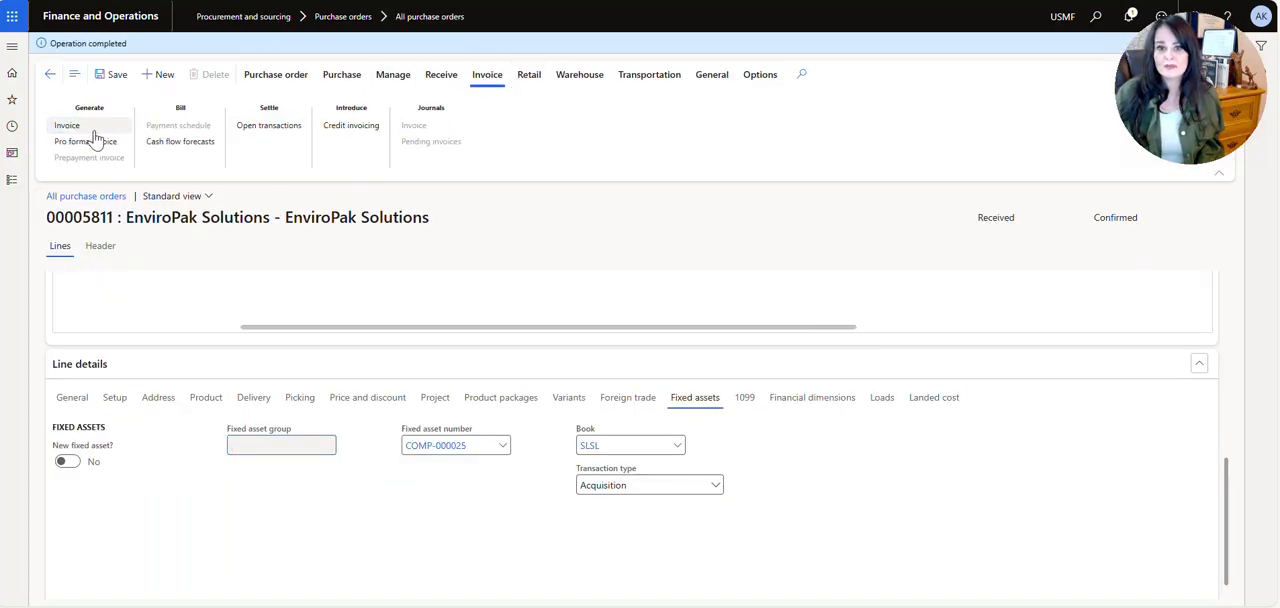
{"action": "left_click", "coordinate": [67, 125]}
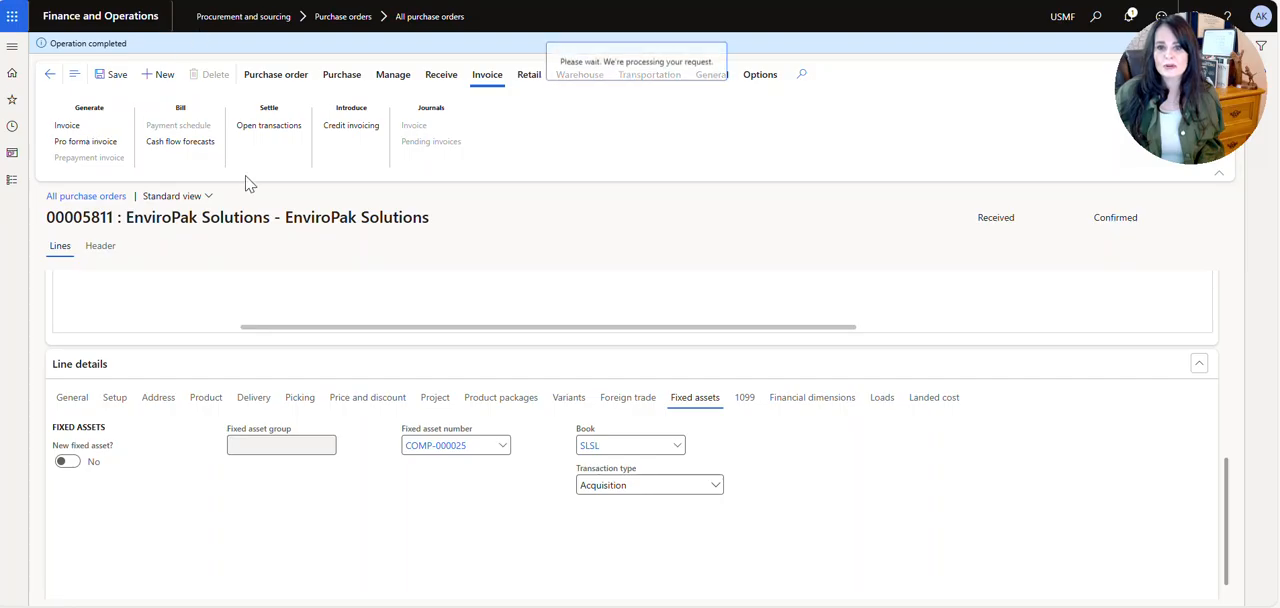
{"action": "mouse_move", "coordinate": [90, 165]}
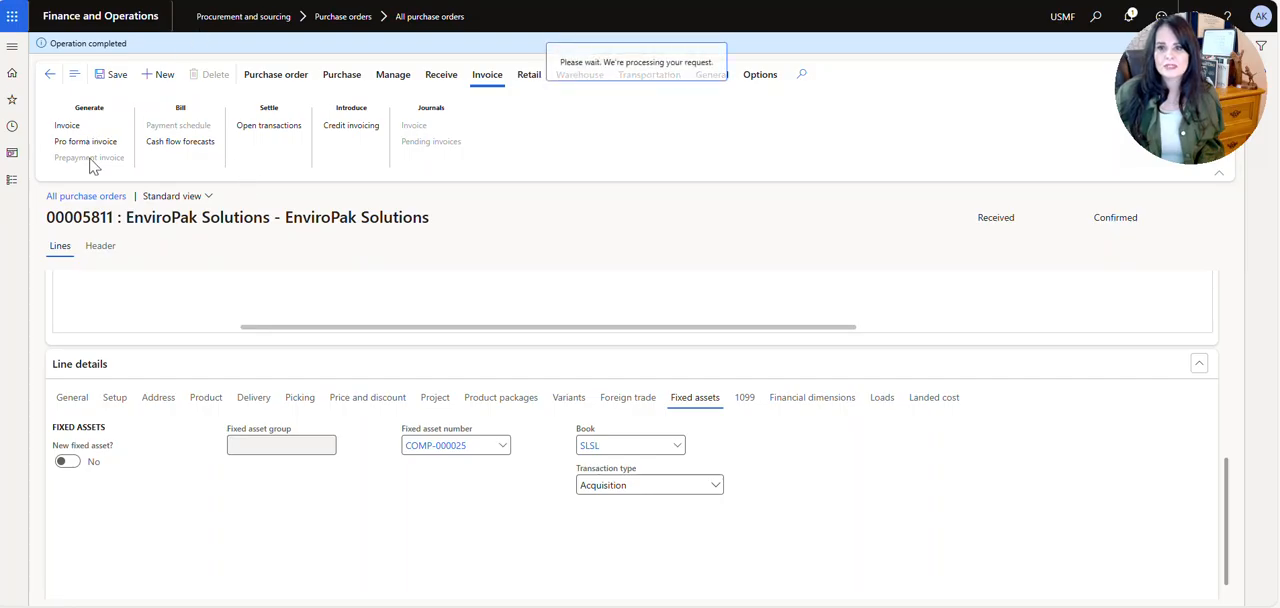
{"action": "left_click", "coordinate": [67, 125]}
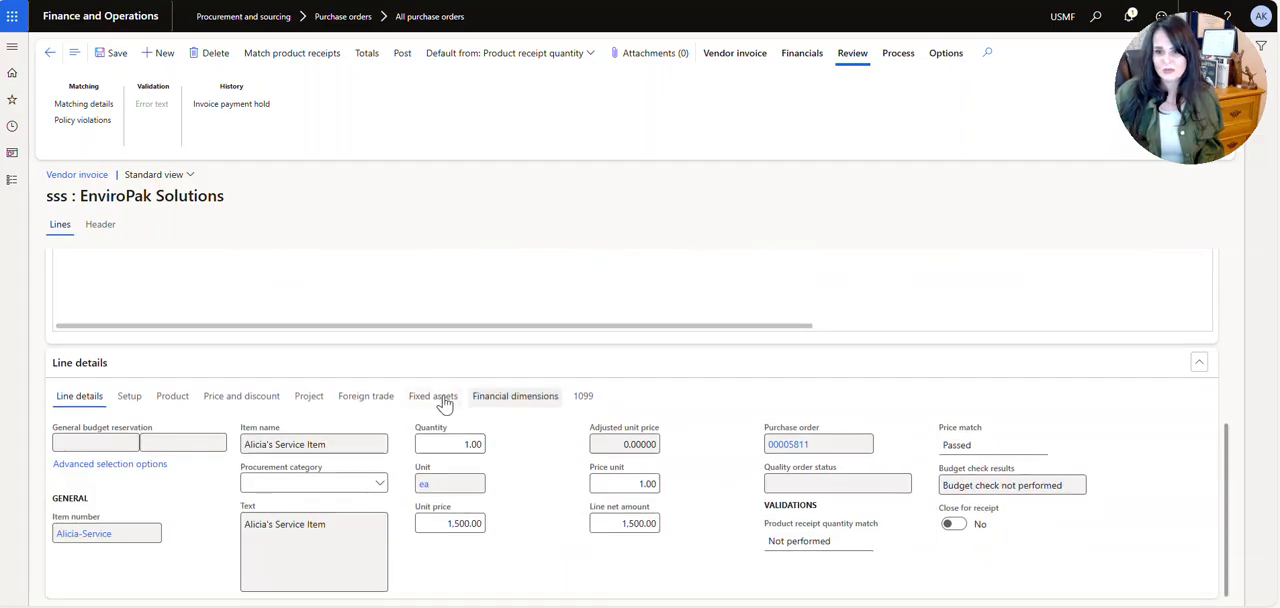
Review the invoice line's fixed asset COMP-000025 and book, then post the invoice.
{"action": "left_click", "coordinate": [432, 396]}
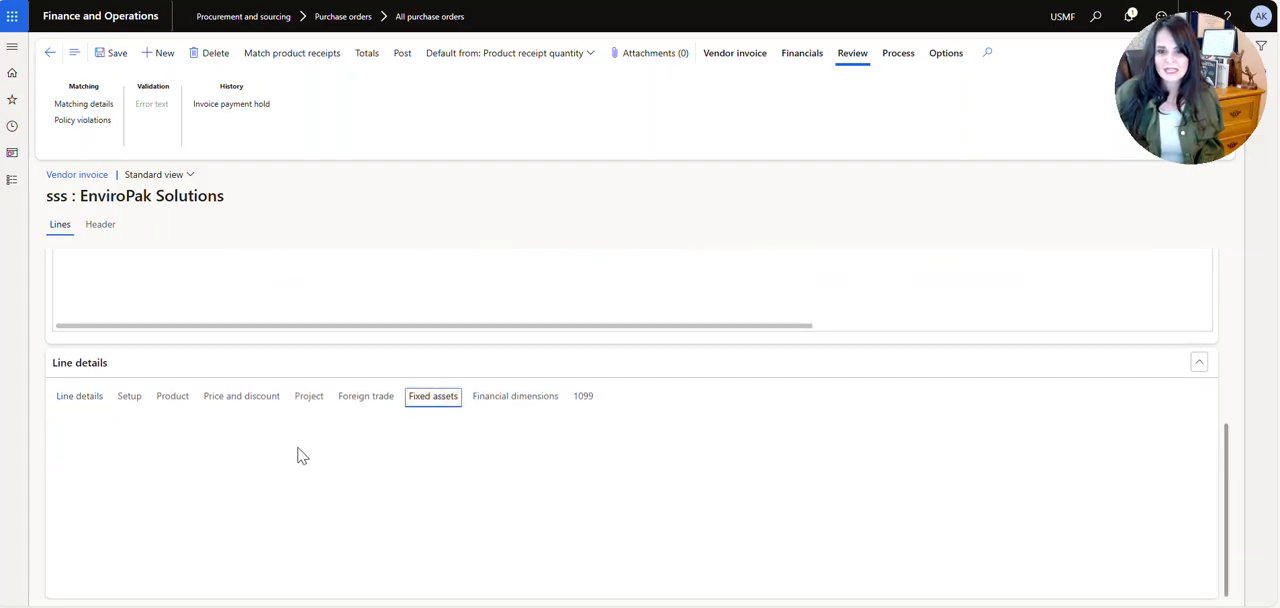
{"action": "left_click", "coordinate": [433, 396]}
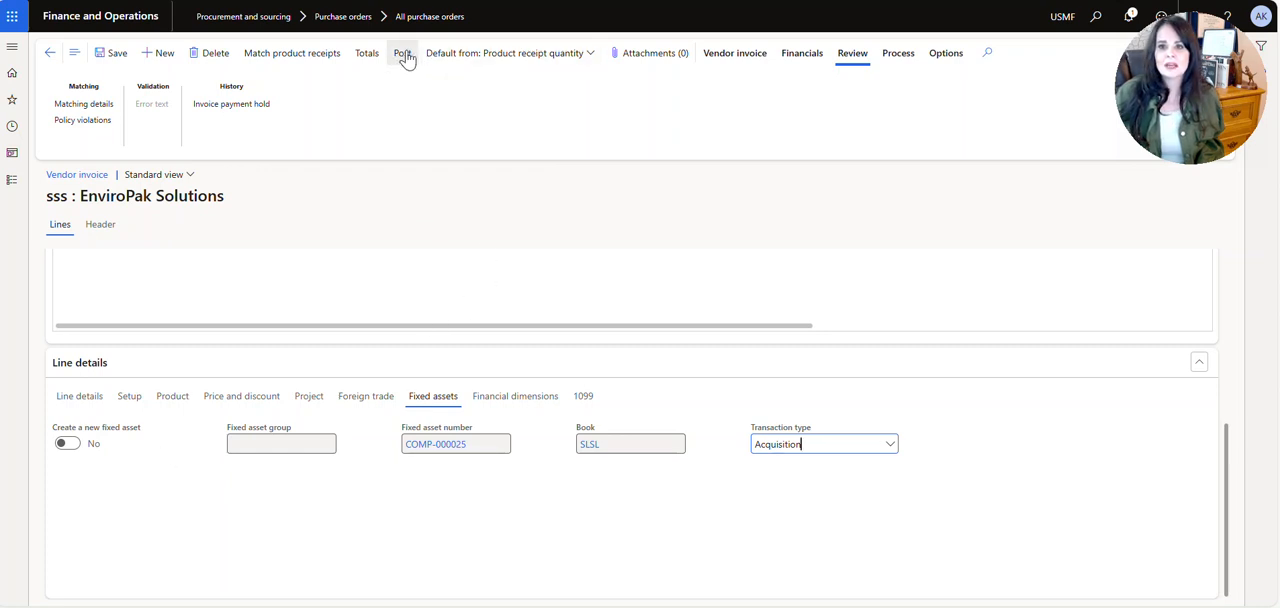
{"action": "left_click", "coordinate": [403, 53]}
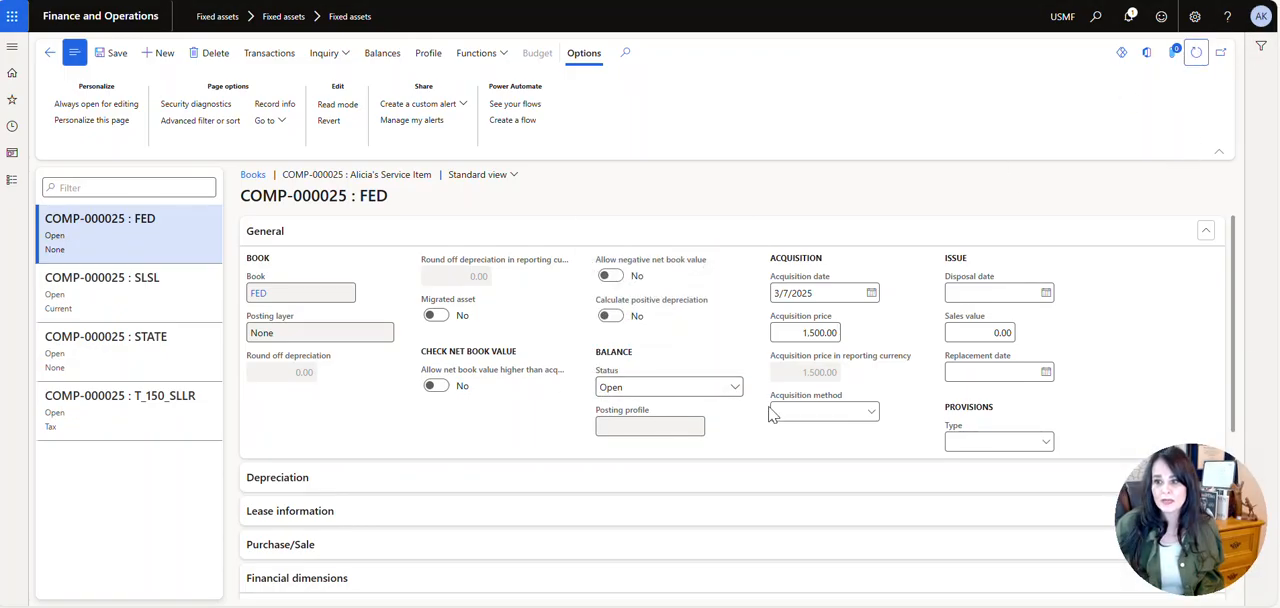
Inspect the FED book's 1,500.00 acquisition price on COMP-000025's Books page.
{"action": "left_click", "coordinate": [820, 332]}
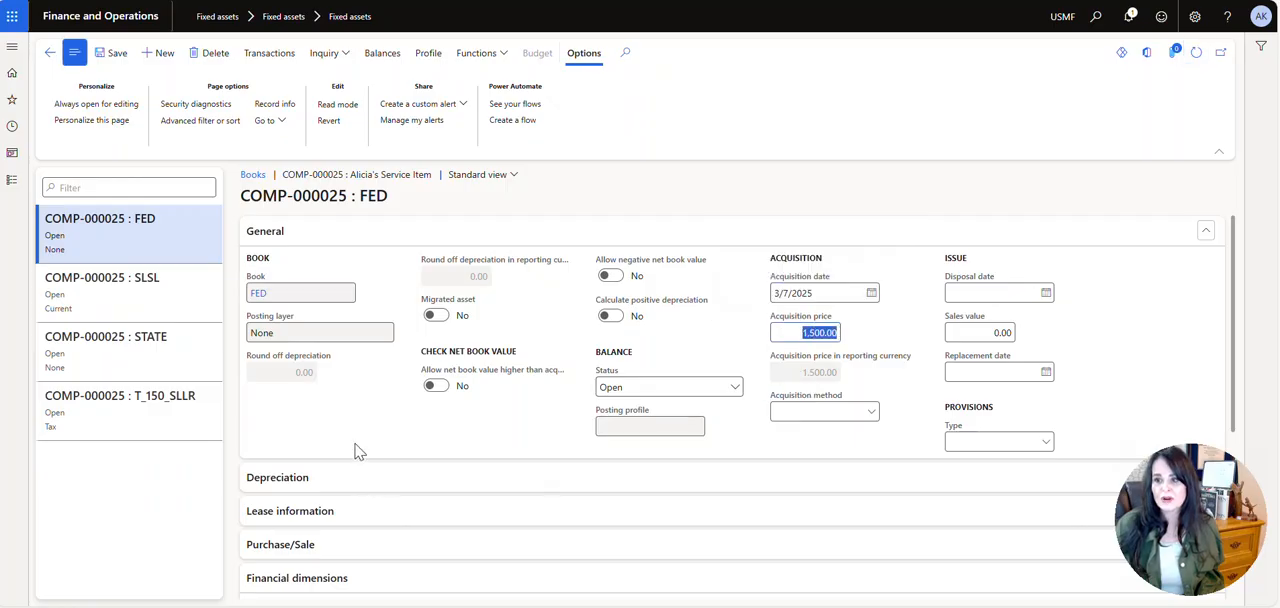